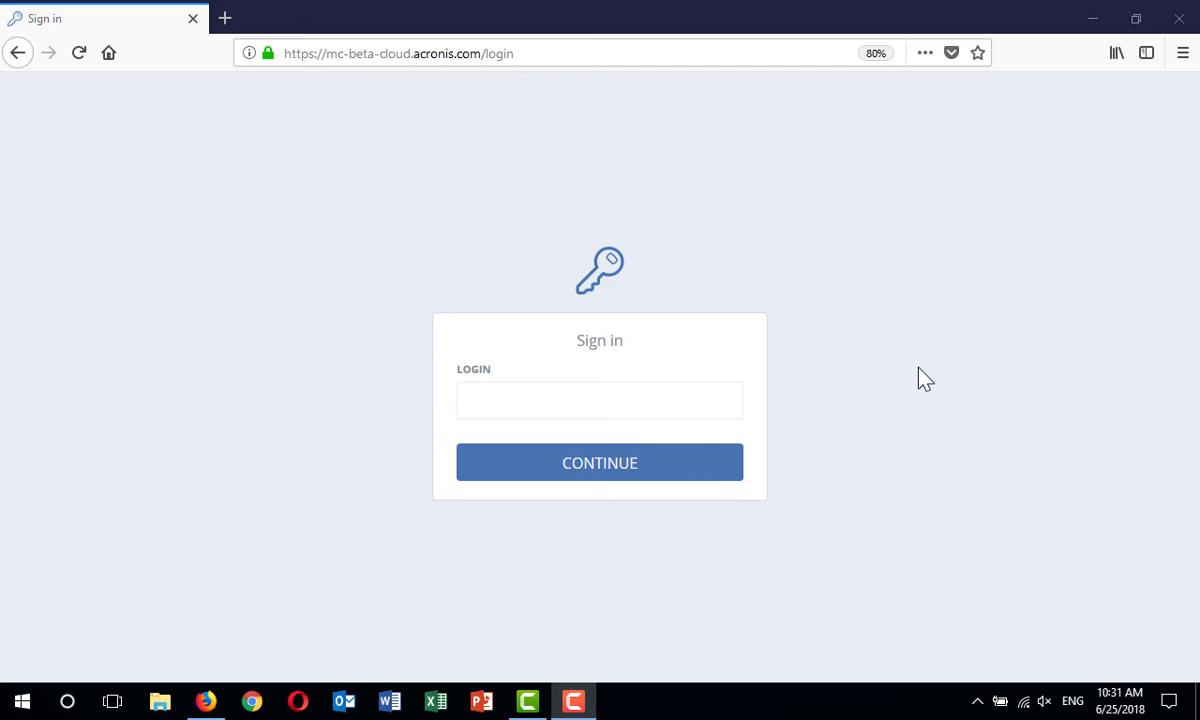
- Enter the account login, continue to the password step and sign in to the Sync & Share file list
{"action": "left_click", "coordinate": [600, 400]}
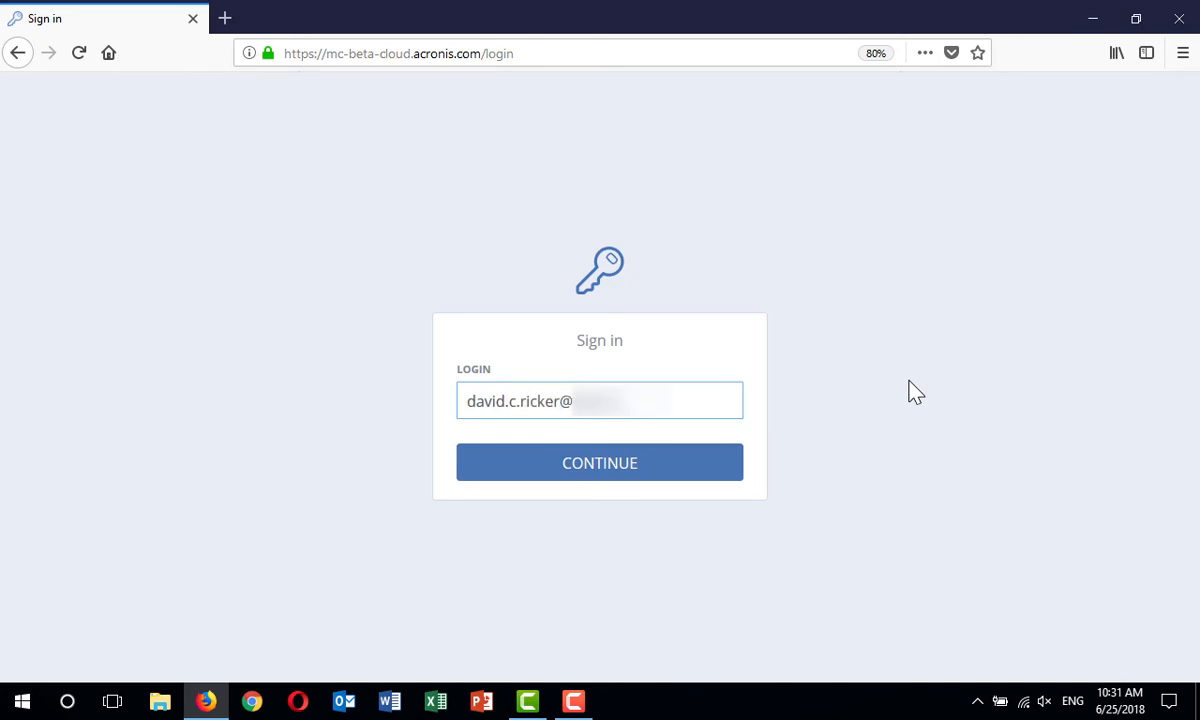
{"action": "left_click", "coordinate": [600, 462]}
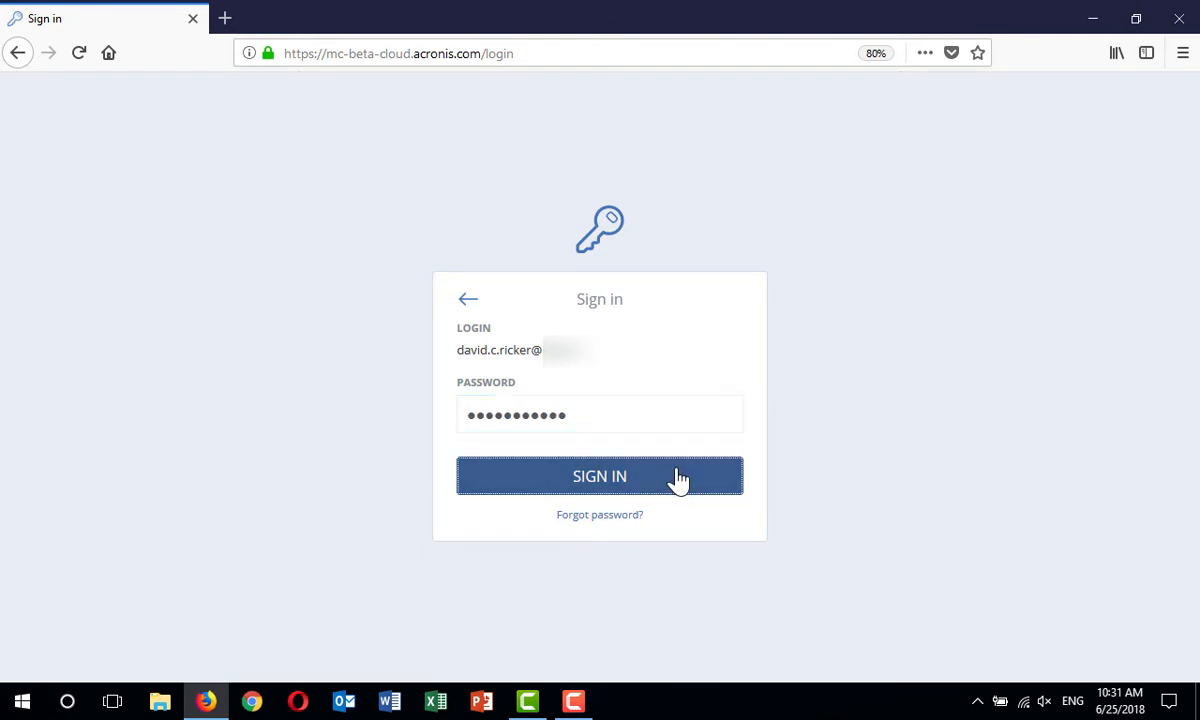
{"action": "left_click", "coordinate": [600, 476]}
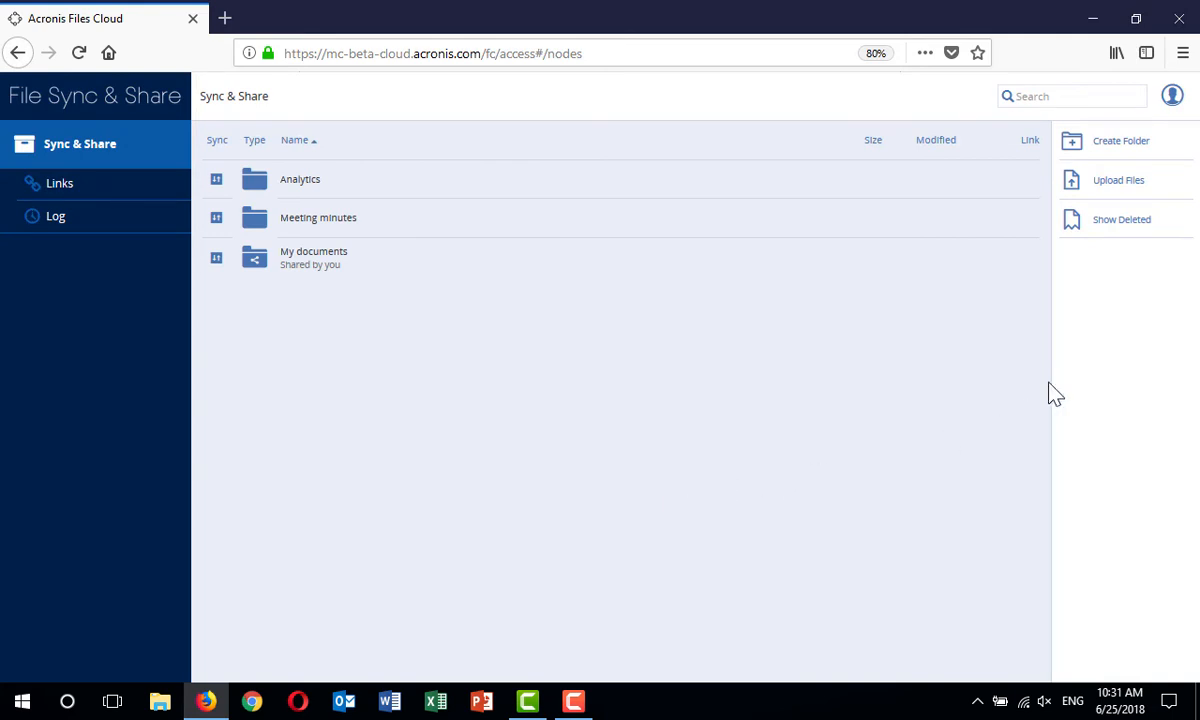
- From the account menu, reach the client downloads page and save the Desktop Sync Client for Windows installer
{"action": "left_click", "coordinate": [1172, 96]}
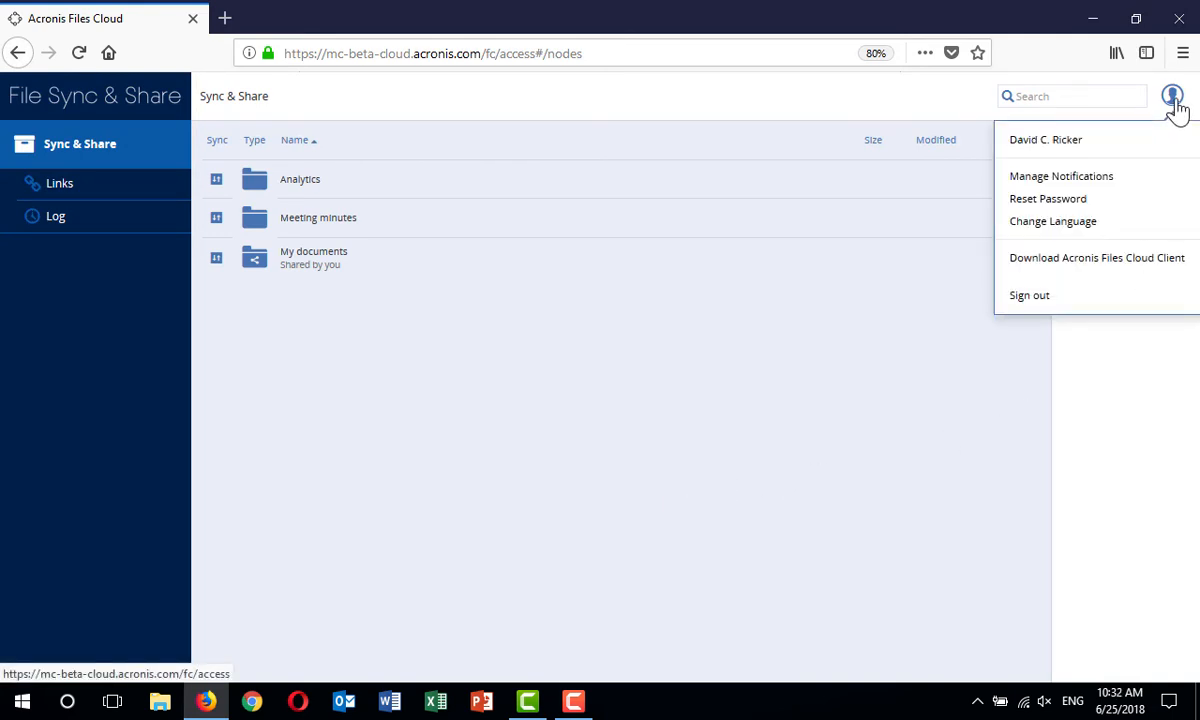
{"action": "left_click", "coordinate": [1096, 256]}
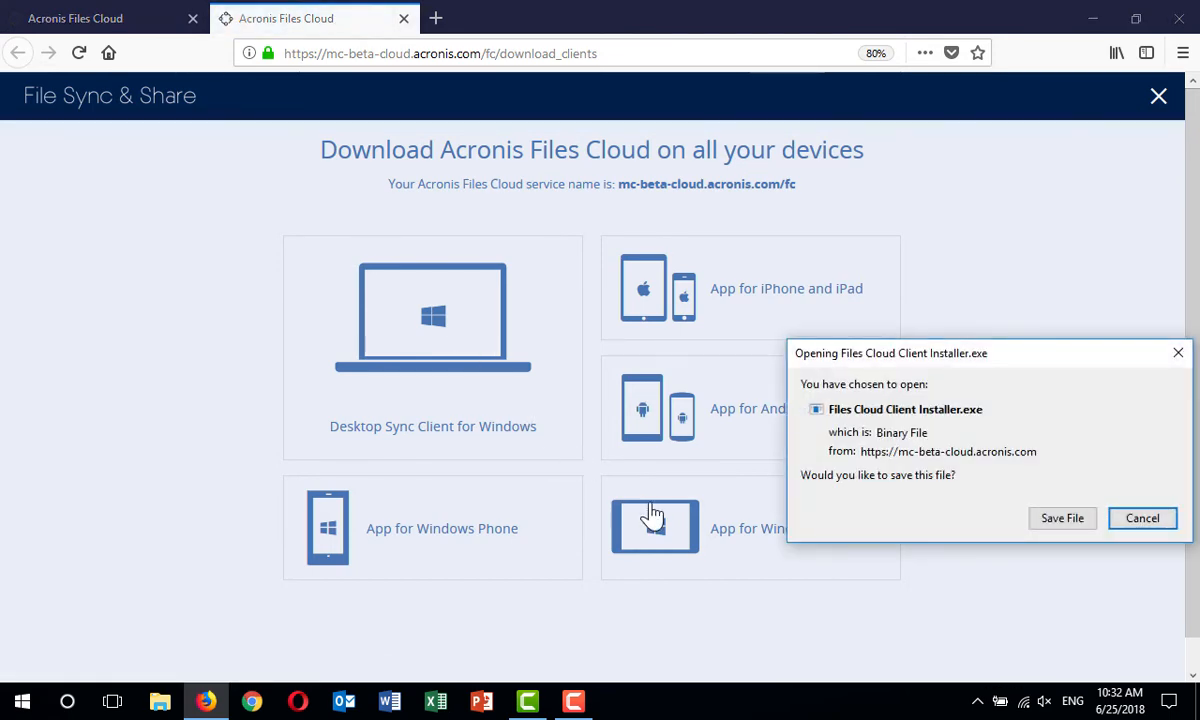
{"action": "left_click", "coordinate": [1060, 518]}
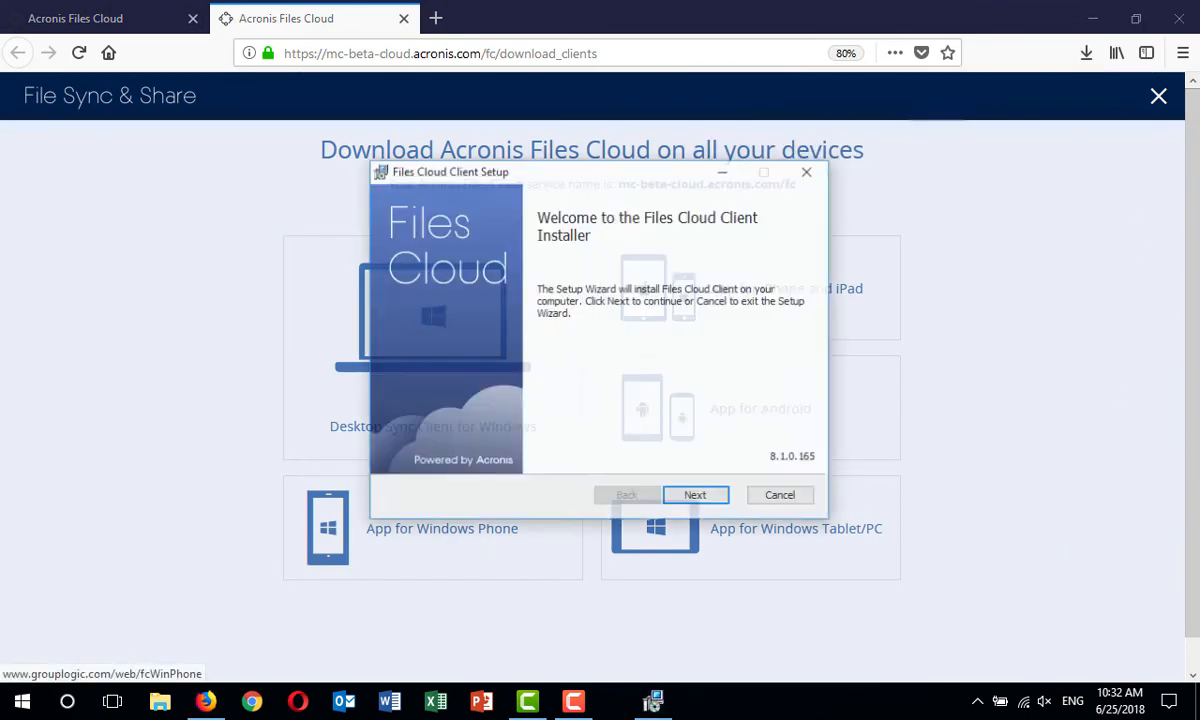
- Accept the license terms in Files Cloud Client Setup and continue through the wizard to install the client
{"action": "left_click", "coordinate": [696, 494]}
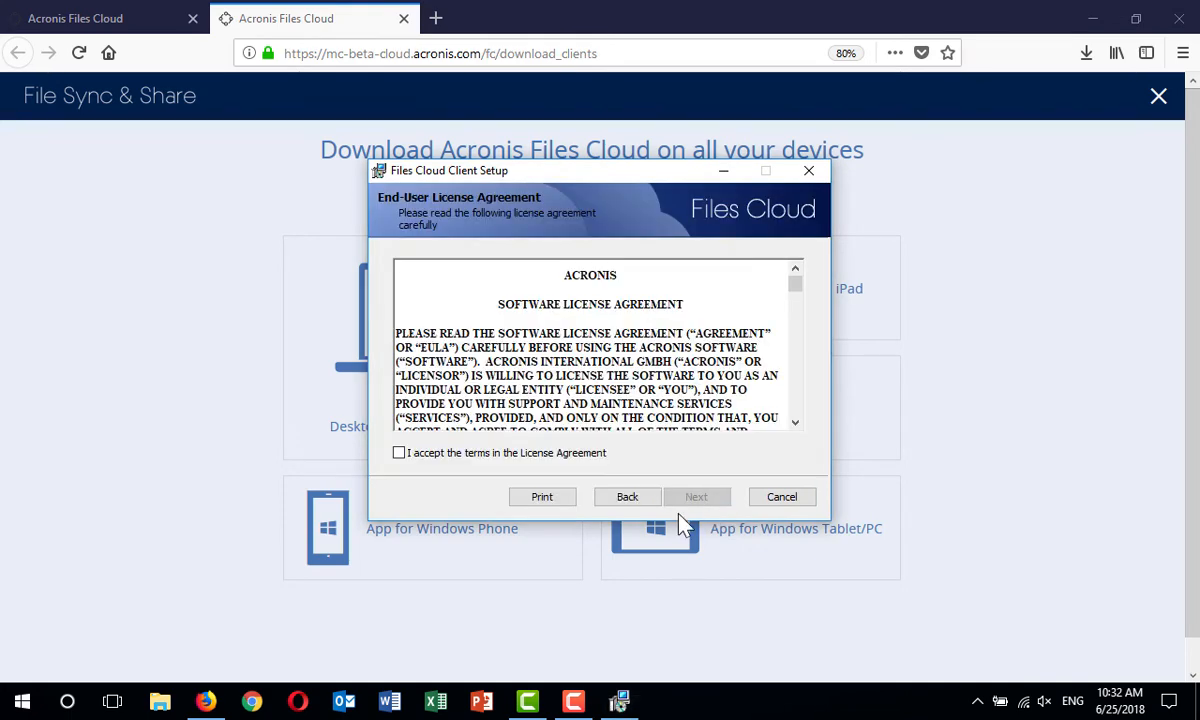
{"action": "left_click", "coordinate": [400, 452]}
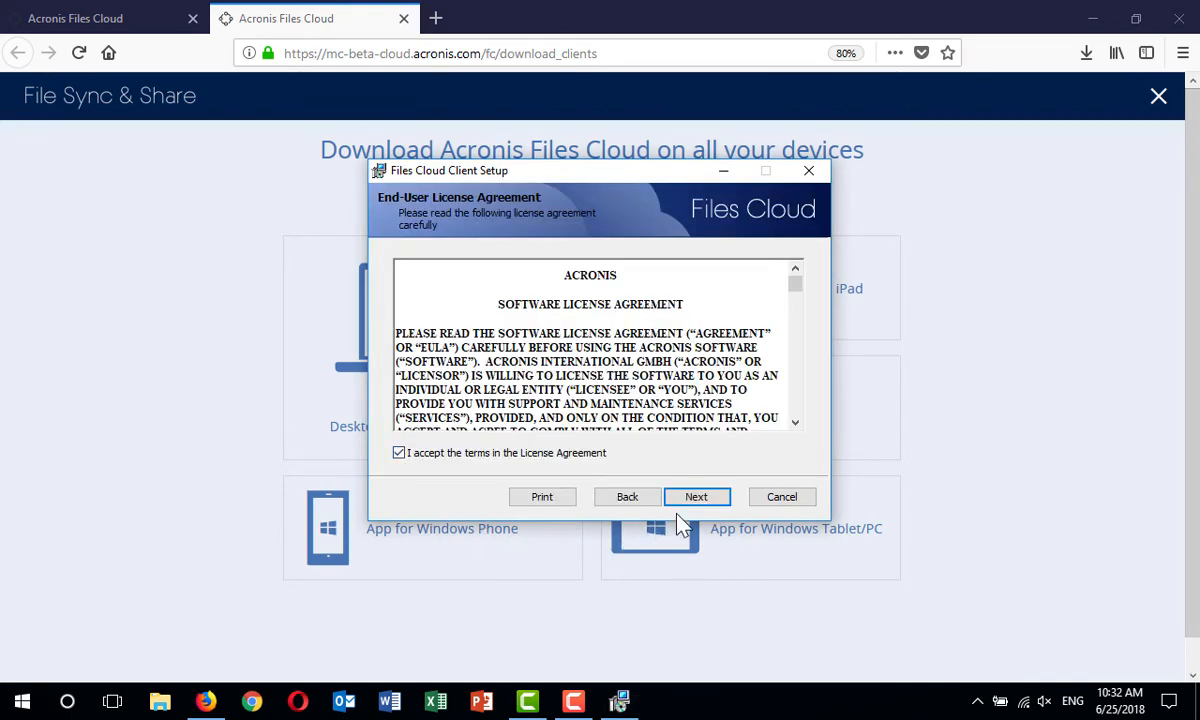
{"action": "left_click", "coordinate": [696, 496]}
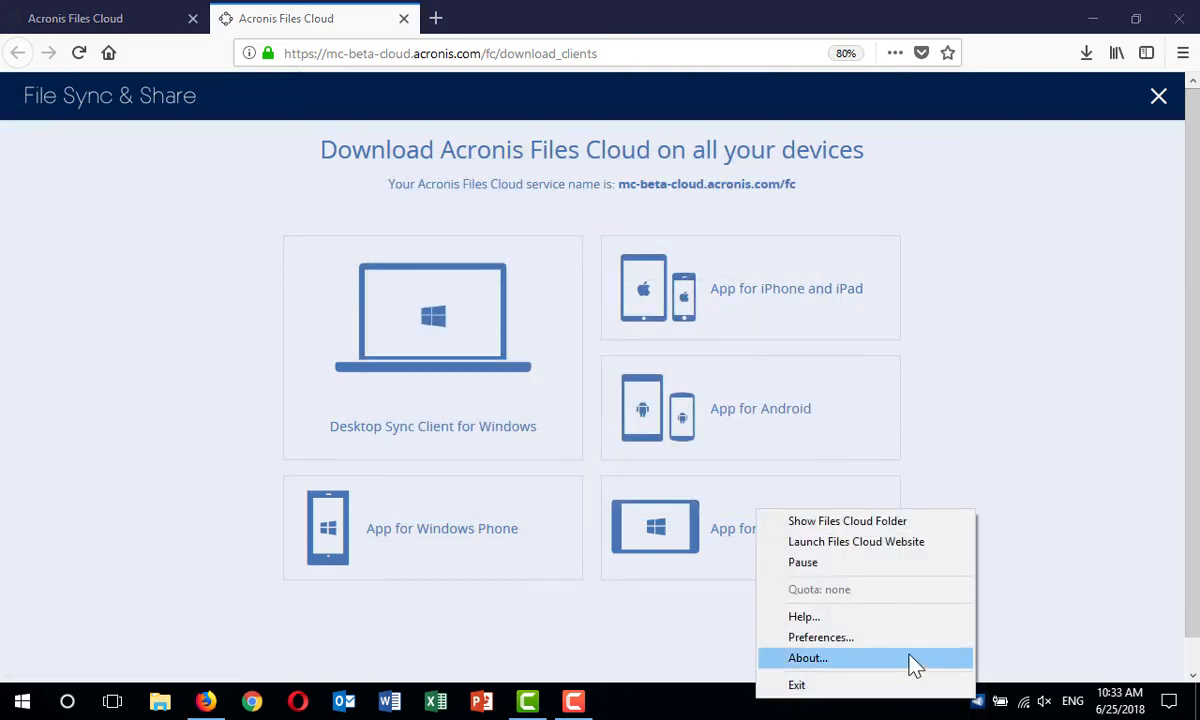
- Bring up Files Cloud Preferences from the tray icon, with folder and server fields still empty
{"action": "left_click", "coordinate": [820, 636]}
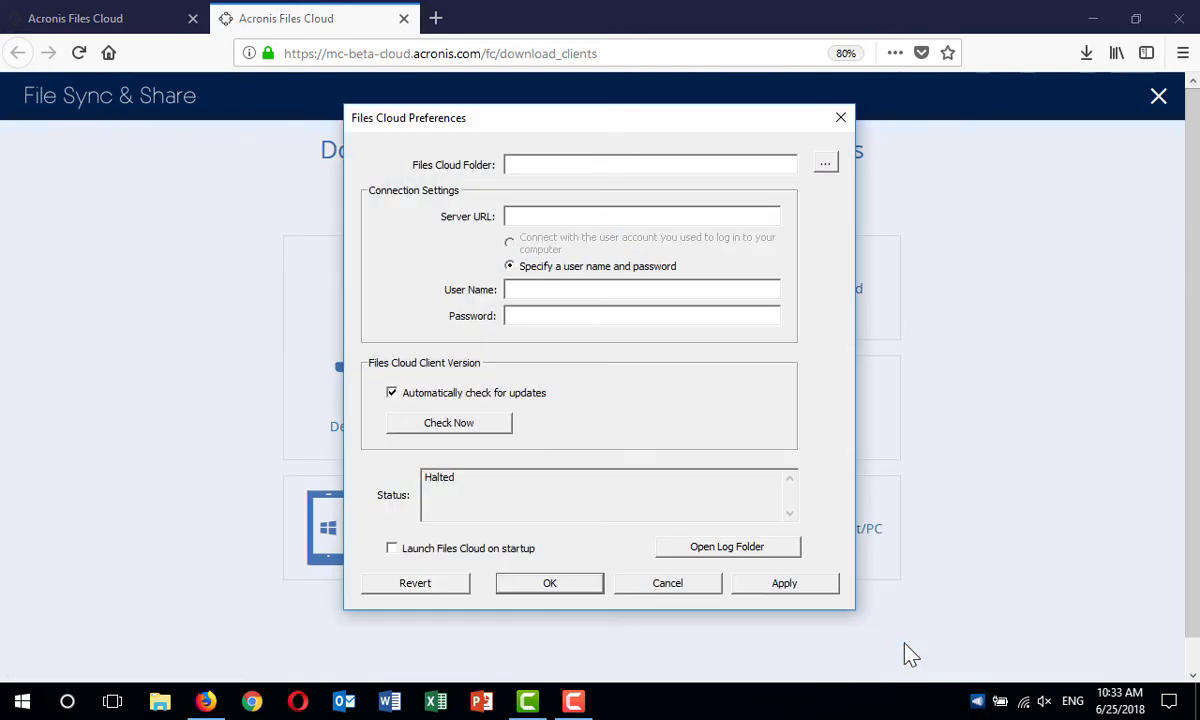
{"action": "left_click", "coordinate": [650, 164]}
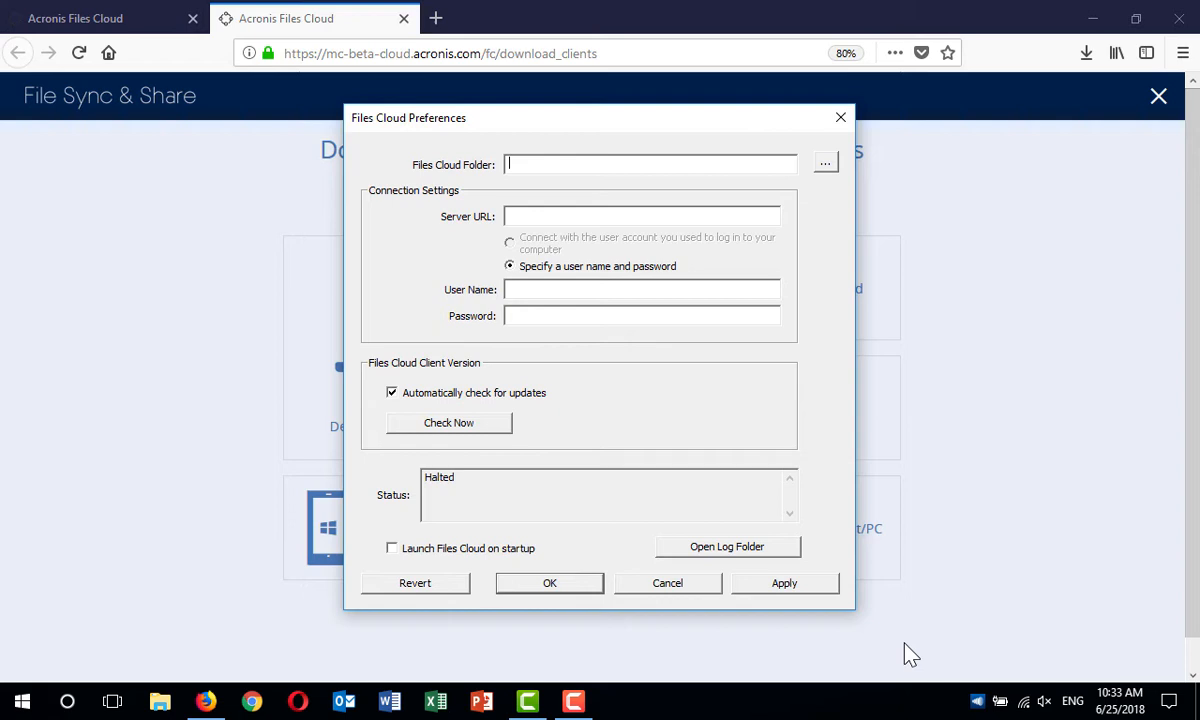
- Make a new Desktop folder named 'My Files Cloud Folder' and confirm it as the local sync folder
{"action": "left_click", "coordinate": [824, 164]}
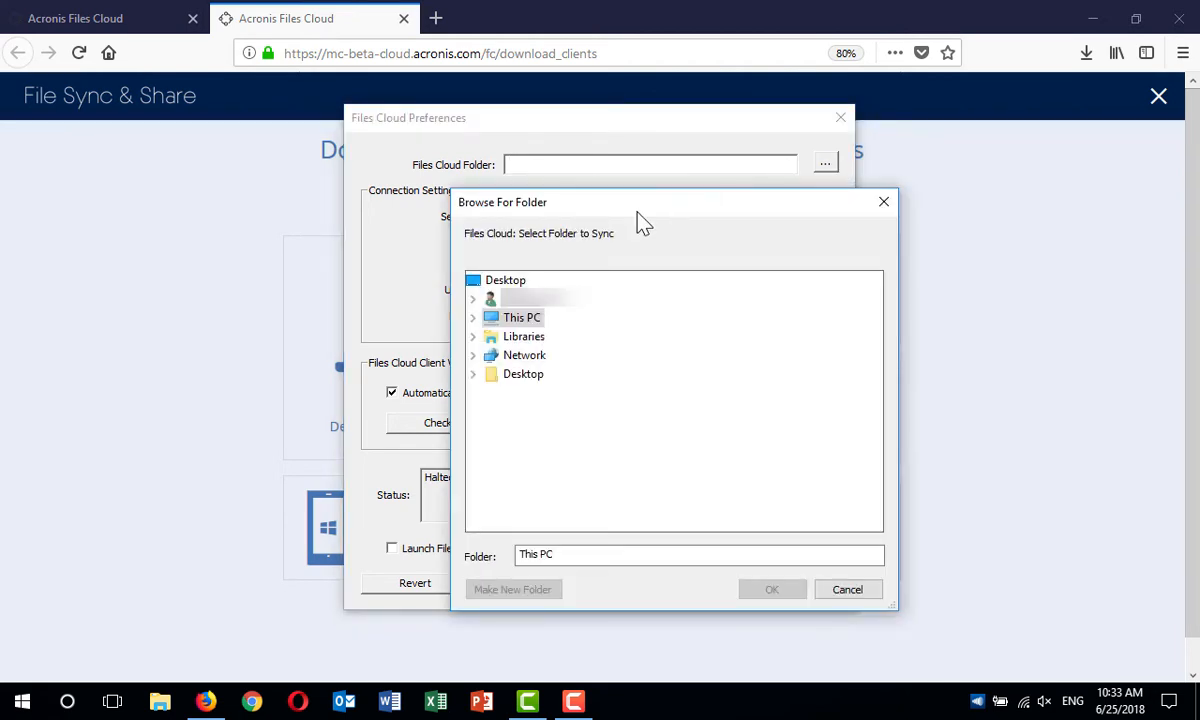
{"action": "left_click", "coordinate": [472, 316]}
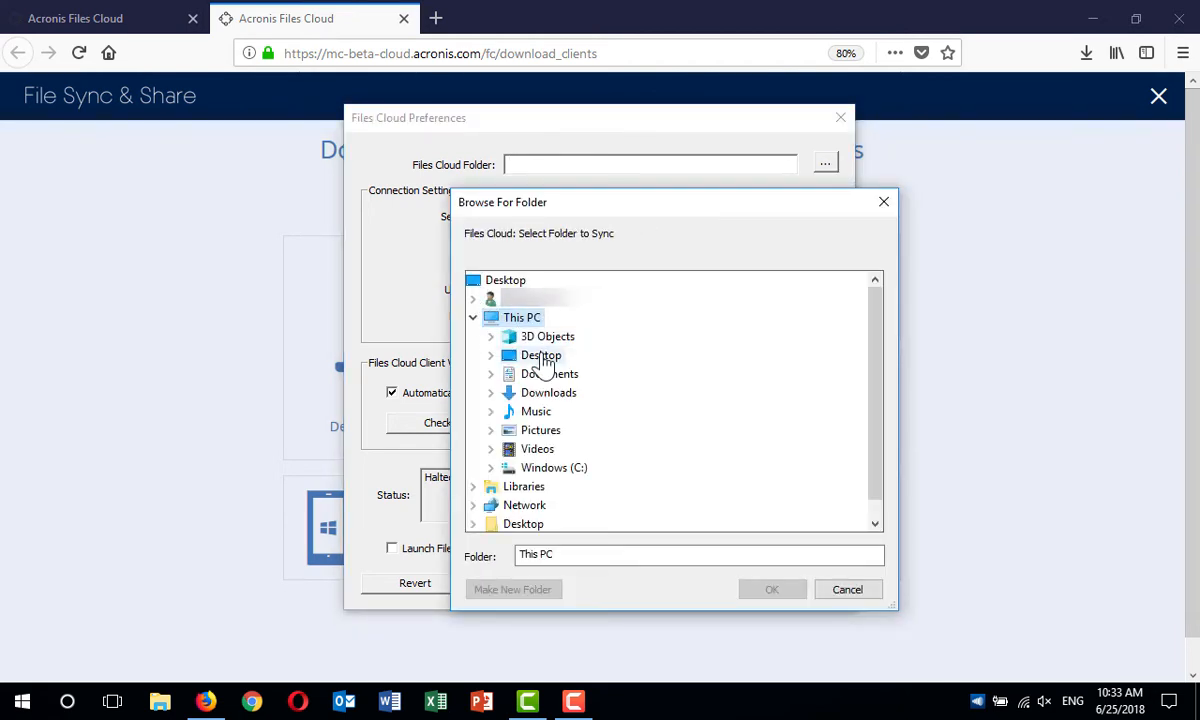
{"action": "left_click", "coordinate": [512, 588]}
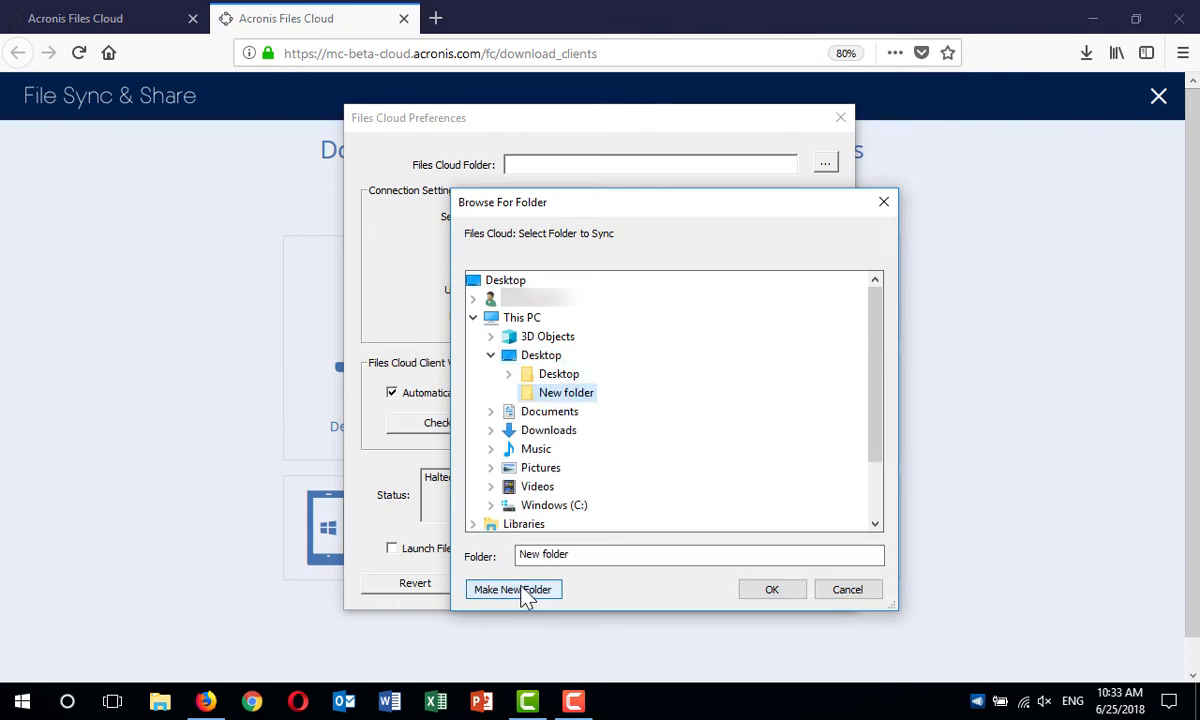
{"action": "right_click", "coordinate": [564, 392]}
{"action": "type", "text": "My Files Clo"}
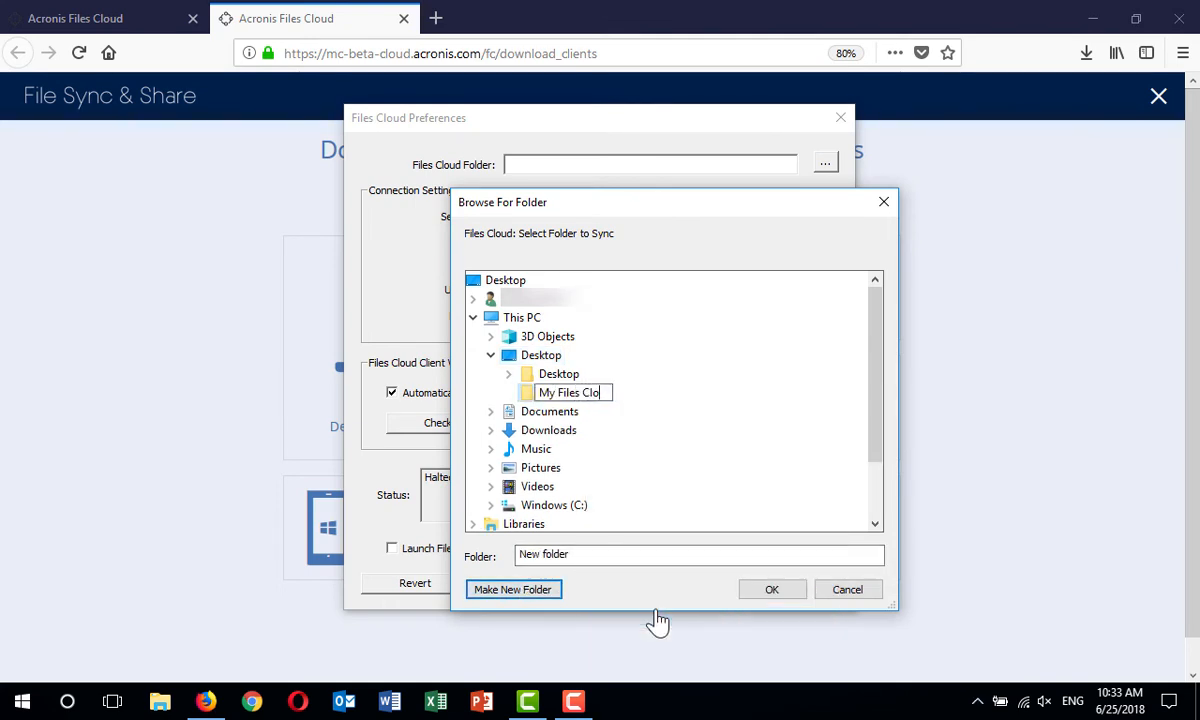
{"action": "left_click", "coordinate": [772, 588]}
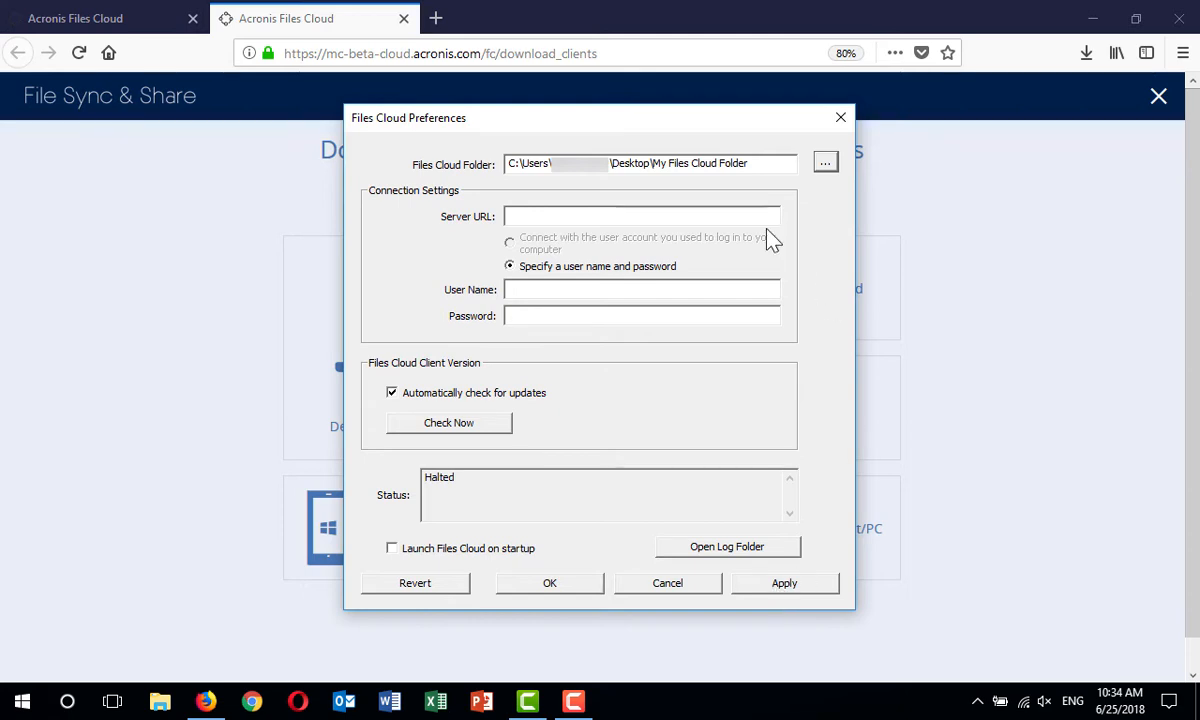
{"action": "type", "text": "https://mc-beta-cloud.acronis.com/fc"}
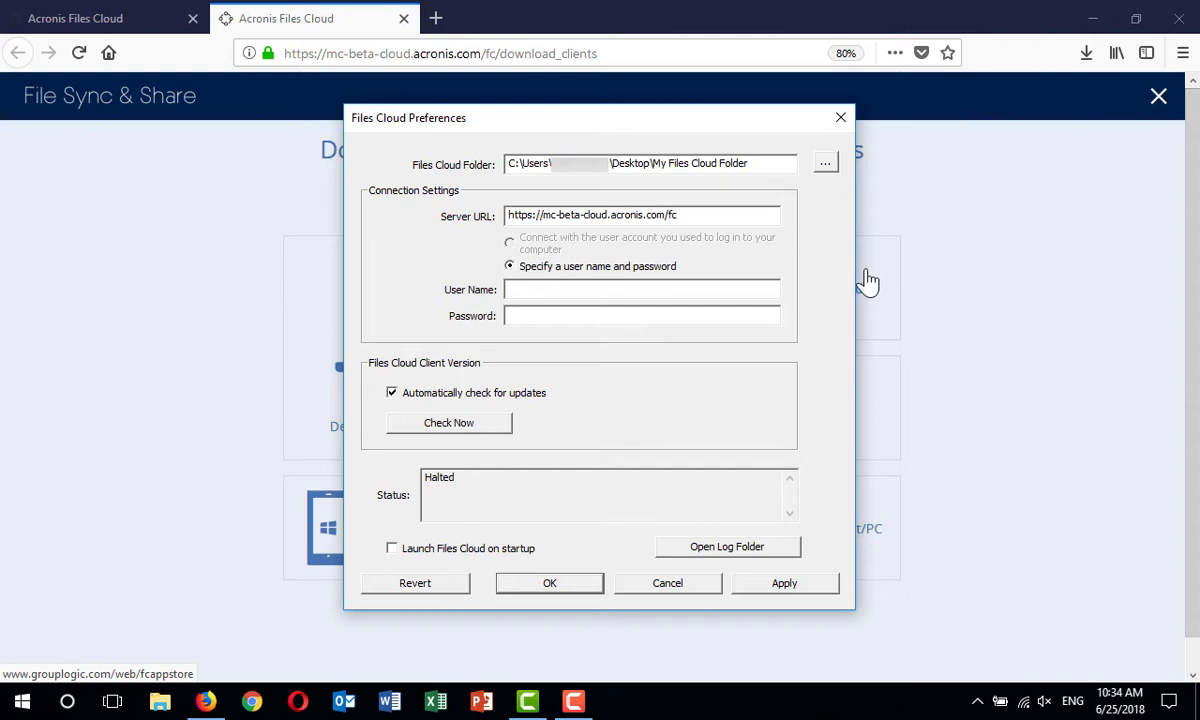
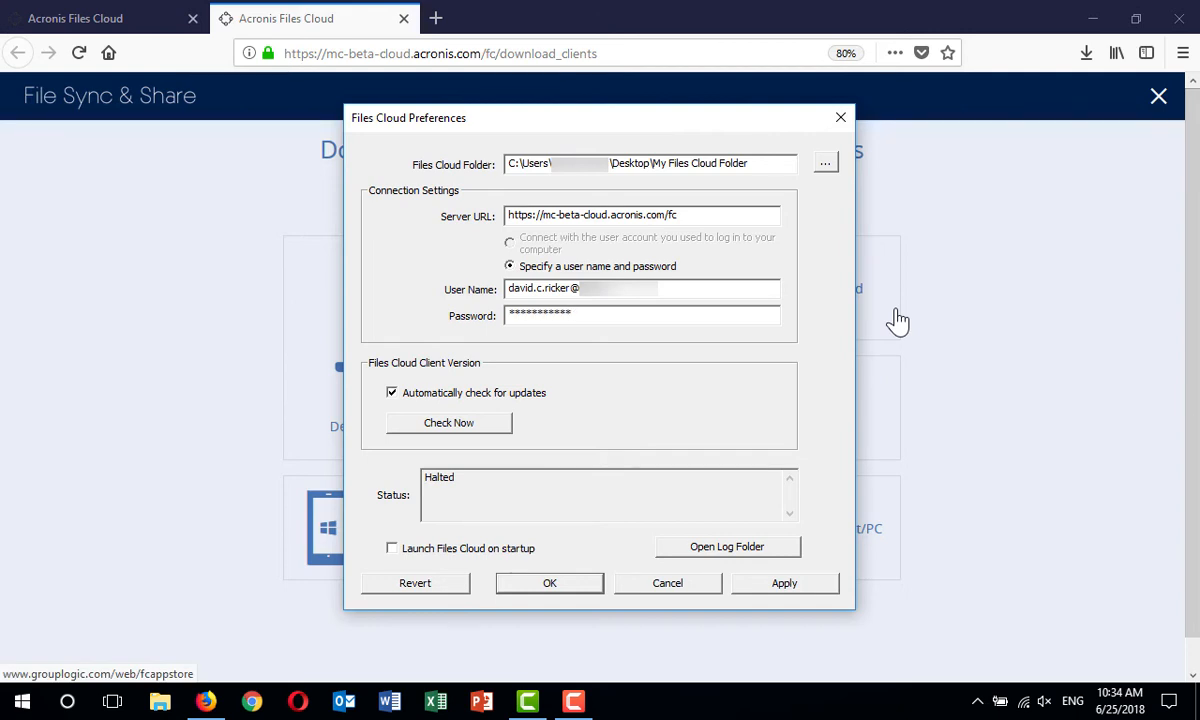
{"action": "left_click", "coordinate": [640, 314]}
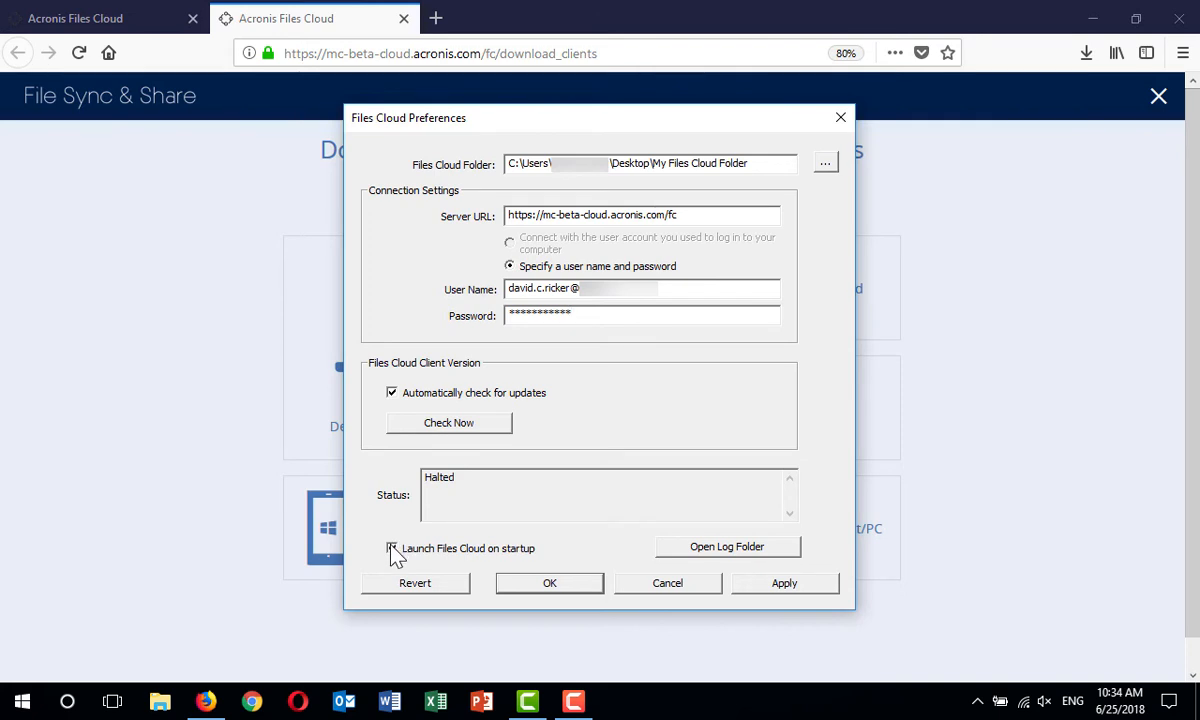
- Enable Launch Files Cloud on startup, apply the connection settings and close the preferences
{"action": "left_click", "coordinate": [392, 548]}
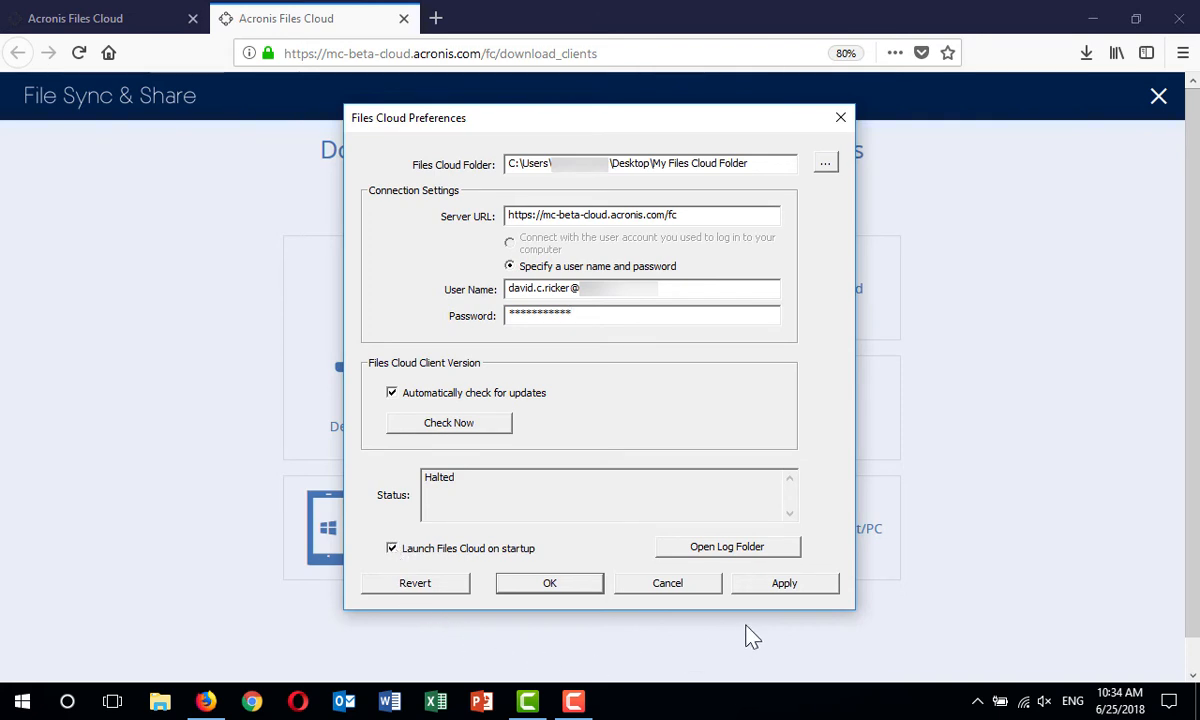
{"action": "left_click", "coordinate": [784, 584]}
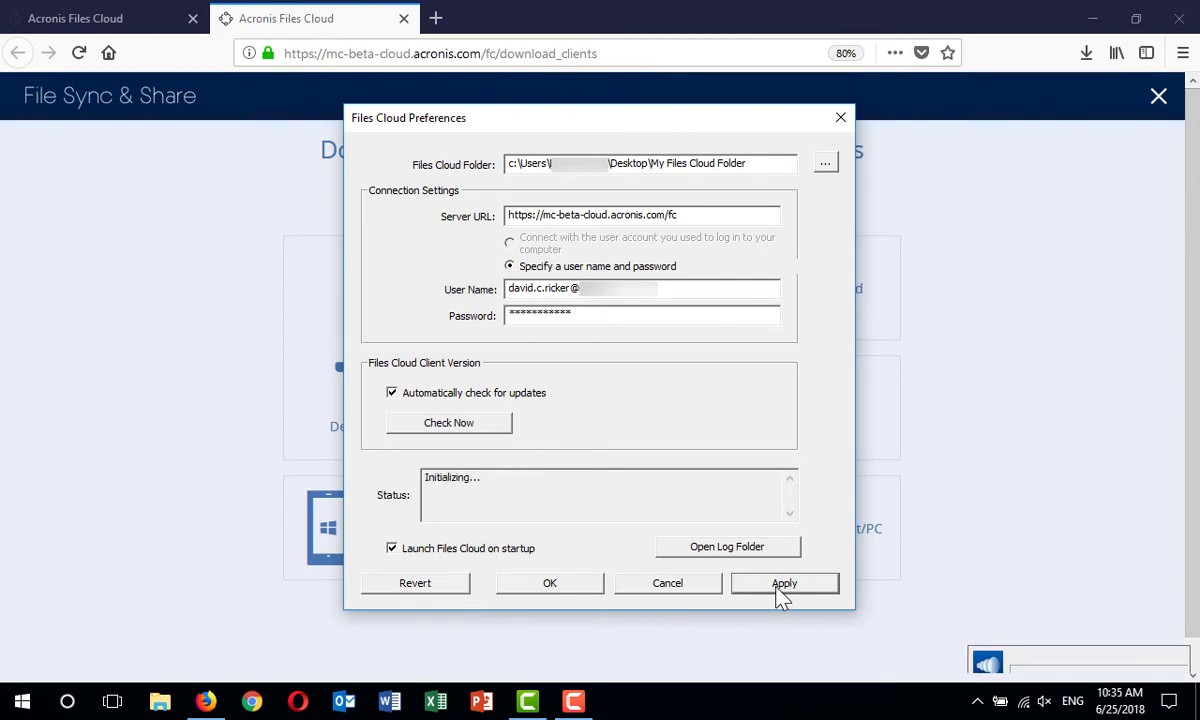
{"action": "left_click", "coordinate": [784, 584]}
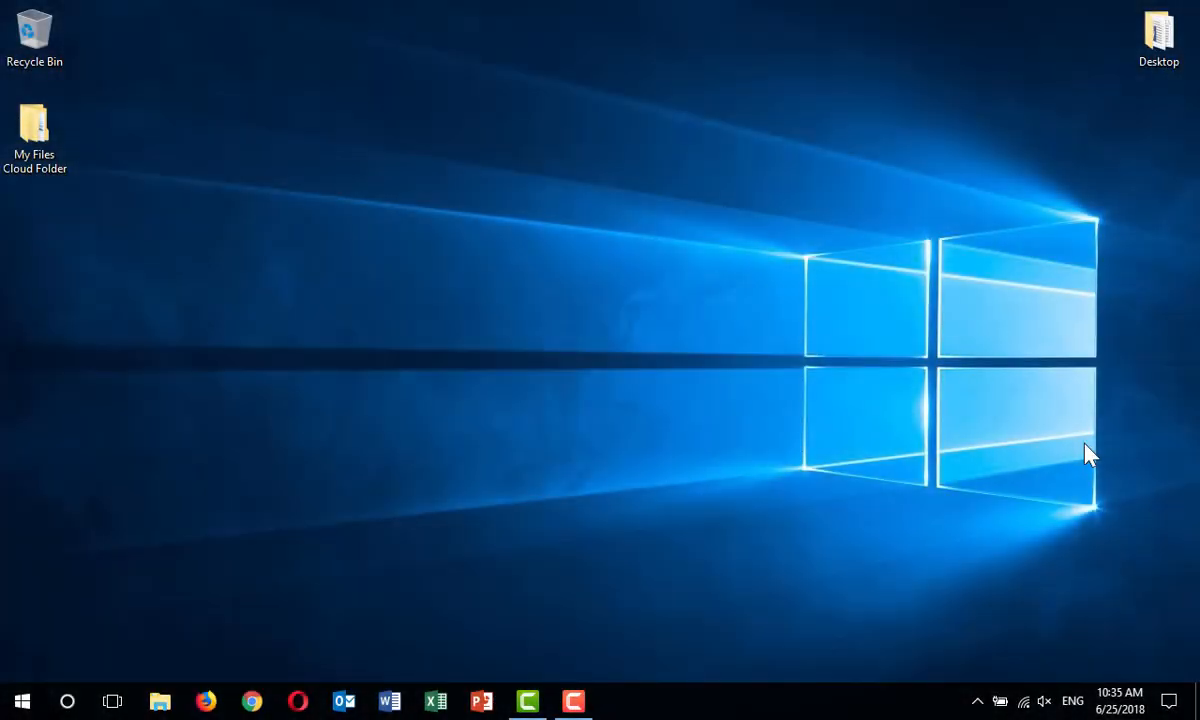
- Reveal the hidden tray icons and bring up the Files Cloud client's action menu
{"action": "left_click", "coordinate": [976, 700]}
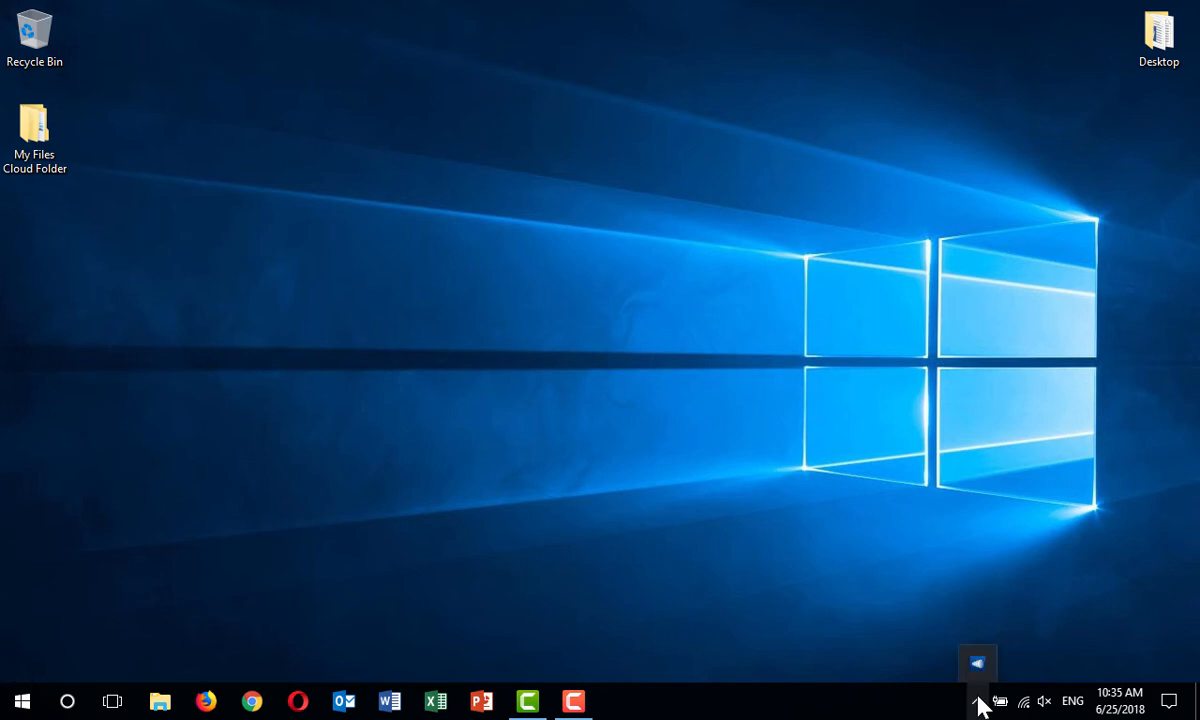
{"action": "left_click", "coordinate": [976, 664]}
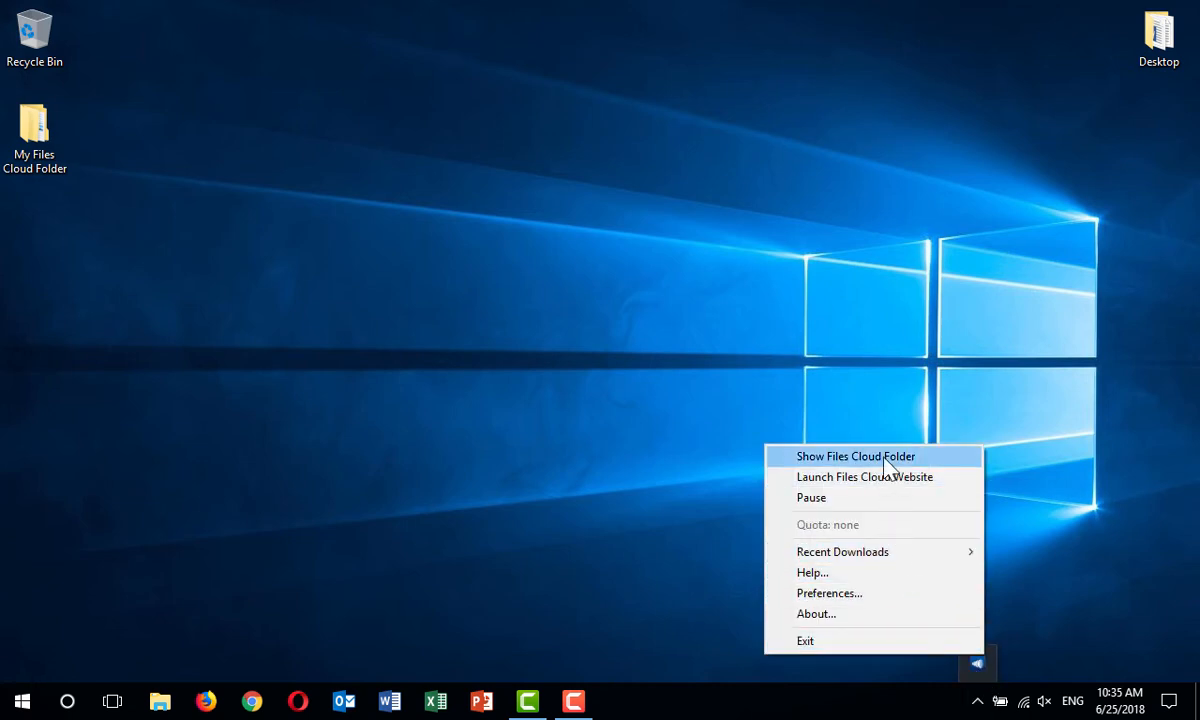
{"action": "left_click", "coordinate": [856, 456]}
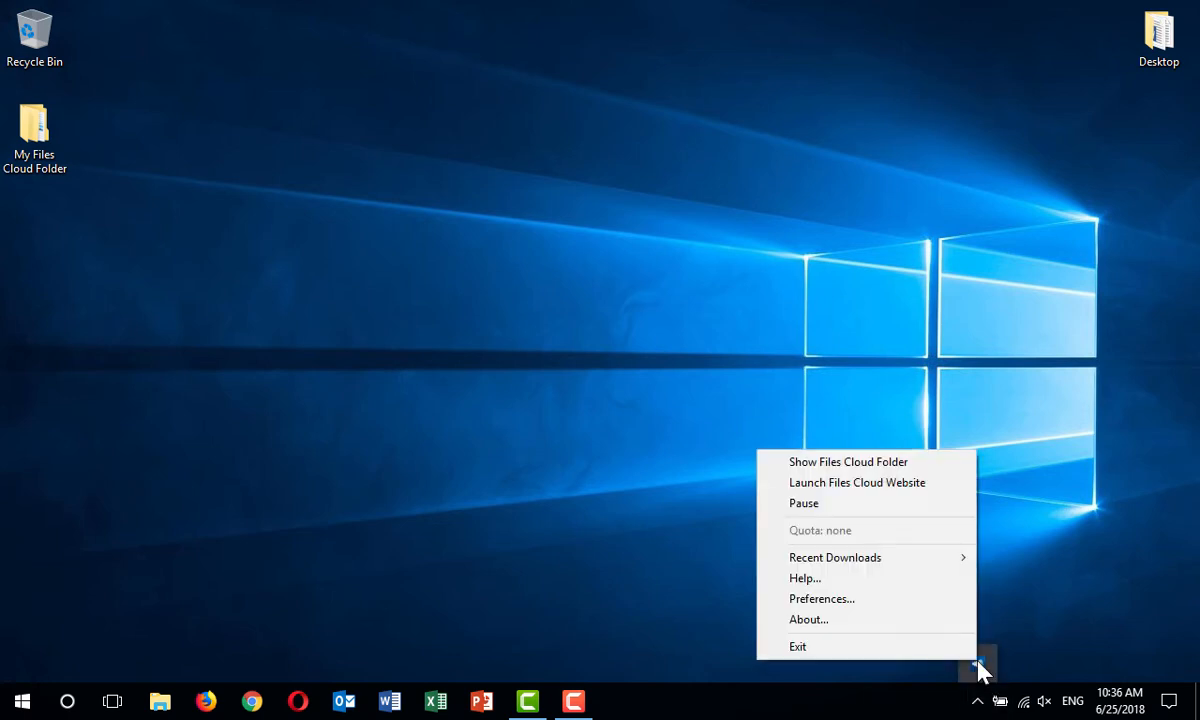
- Enter the login and password in Firefox and sign in to the Acronis cloud web console
{"action": "left_click", "coordinate": [880, 490]}
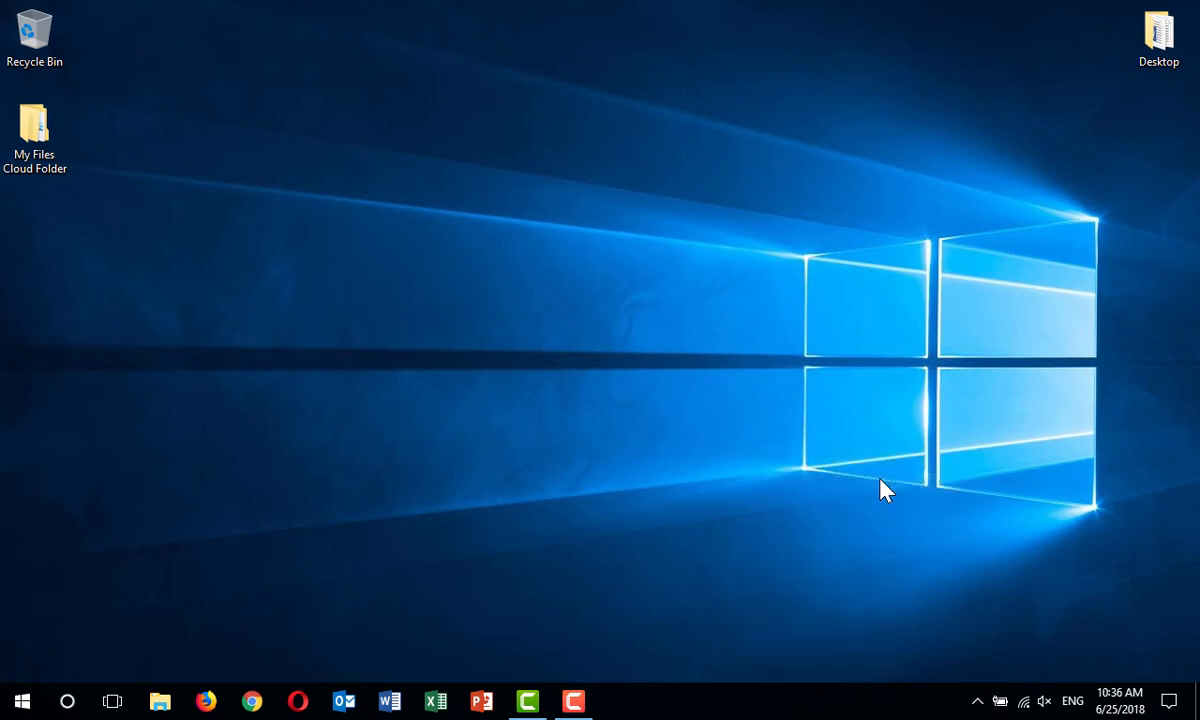
{"action": "left_click", "coordinate": [204, 700]}
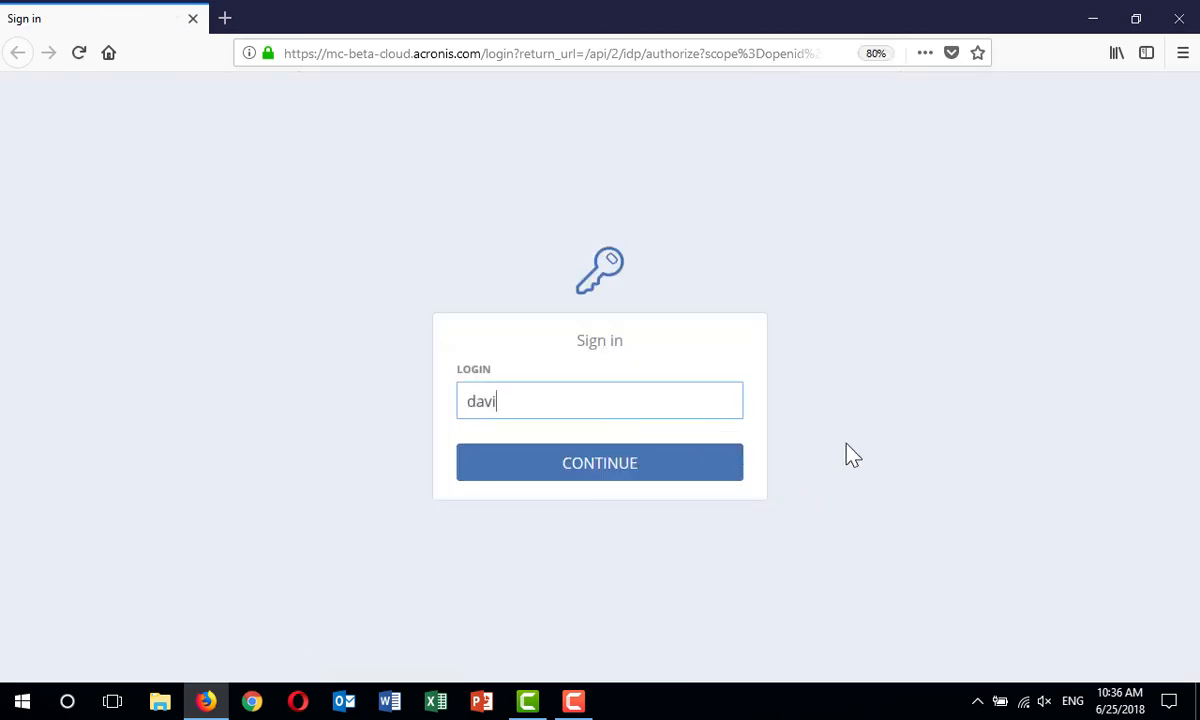
{"action": "left_click", "coordinate": [600, 462]}
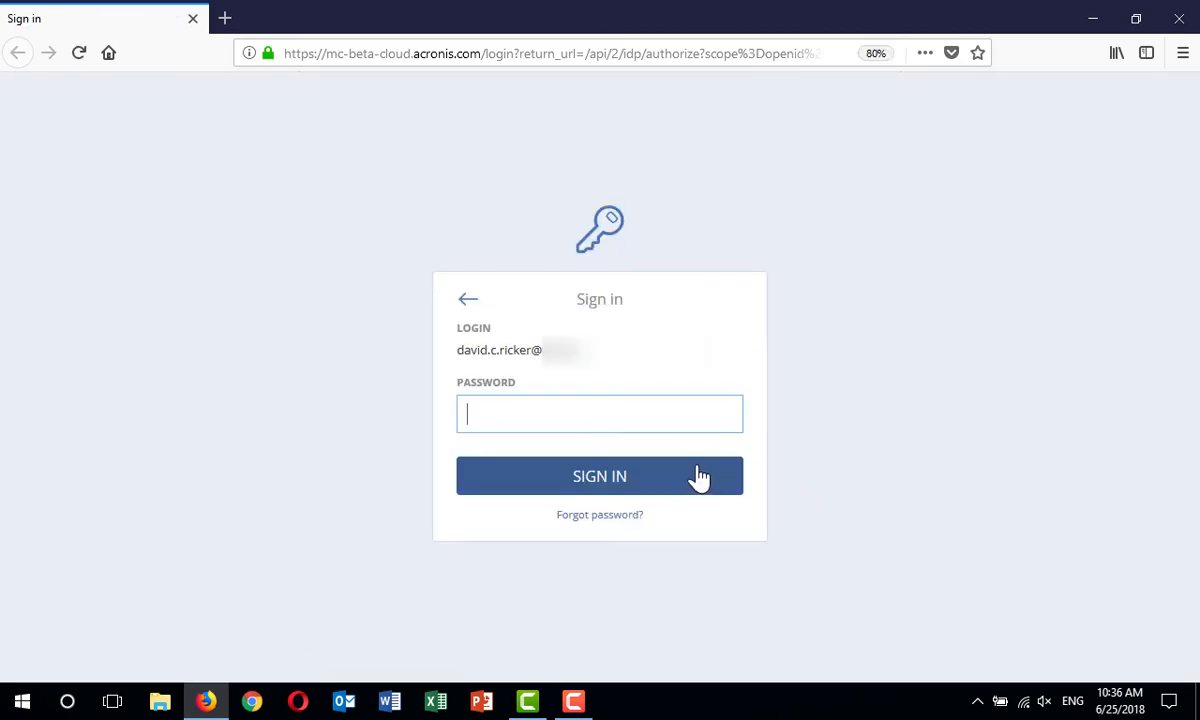
{"action": "type", "text": "•"}
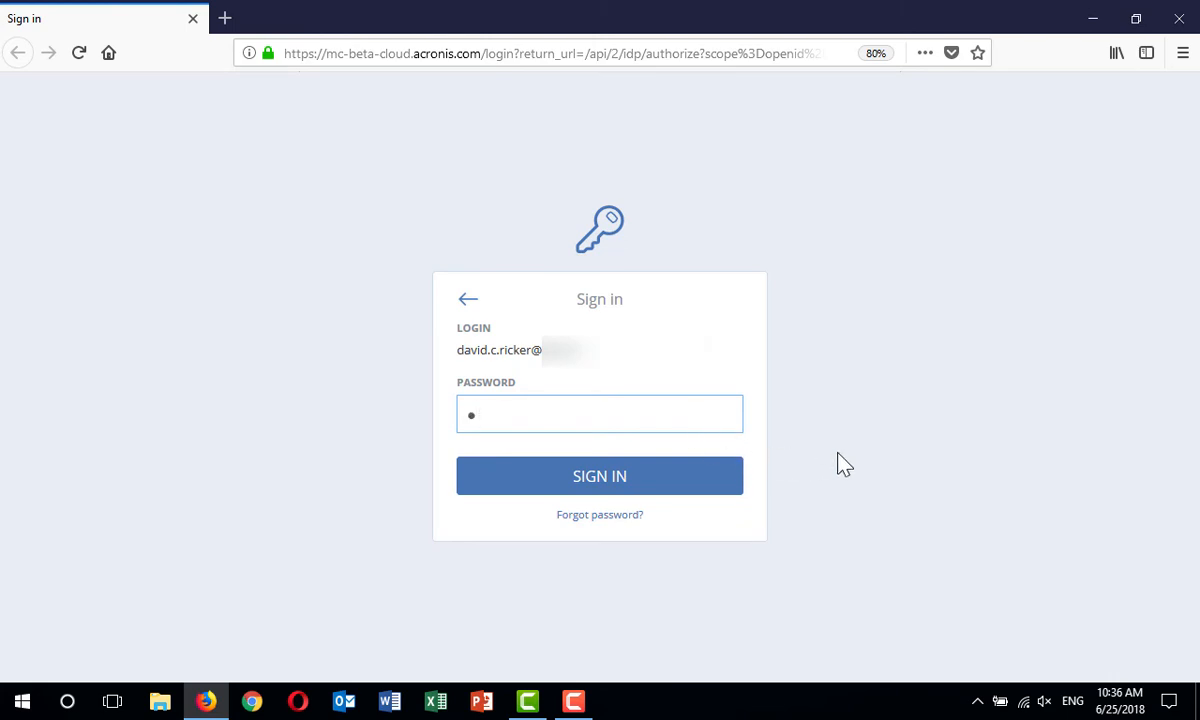
{"action": "left_click", "coordinate": [600, 476]}
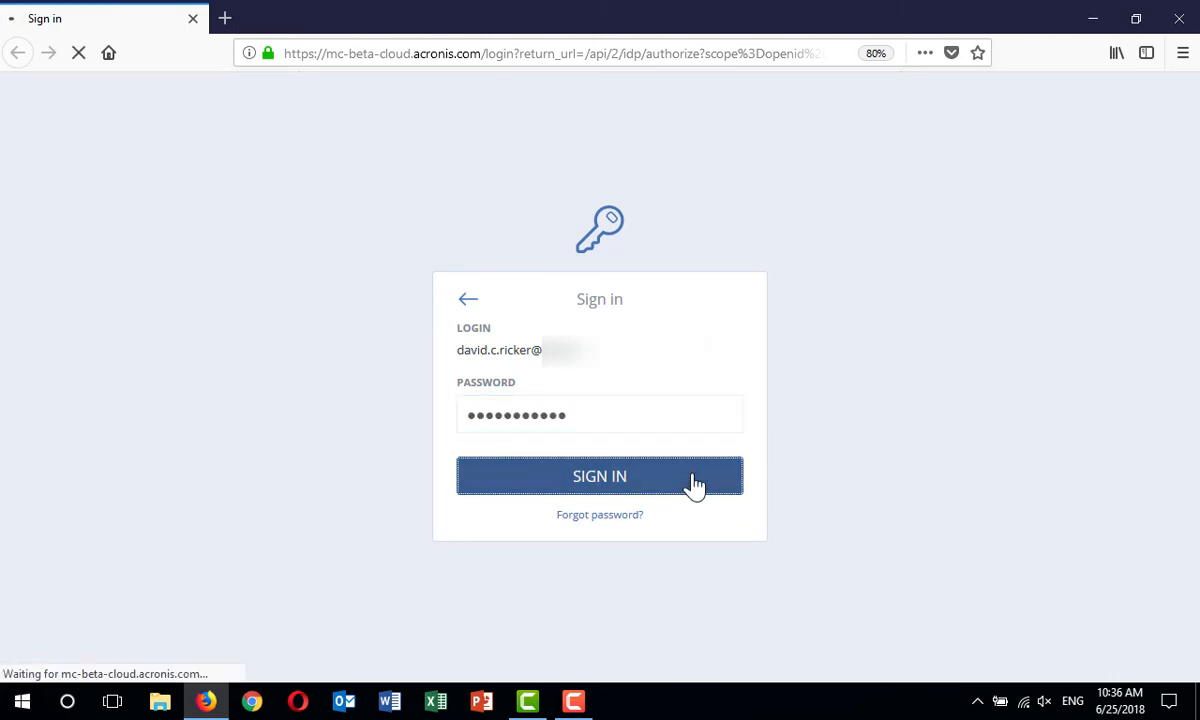
{"action": "left_click", "coordinate": [600, 476]}
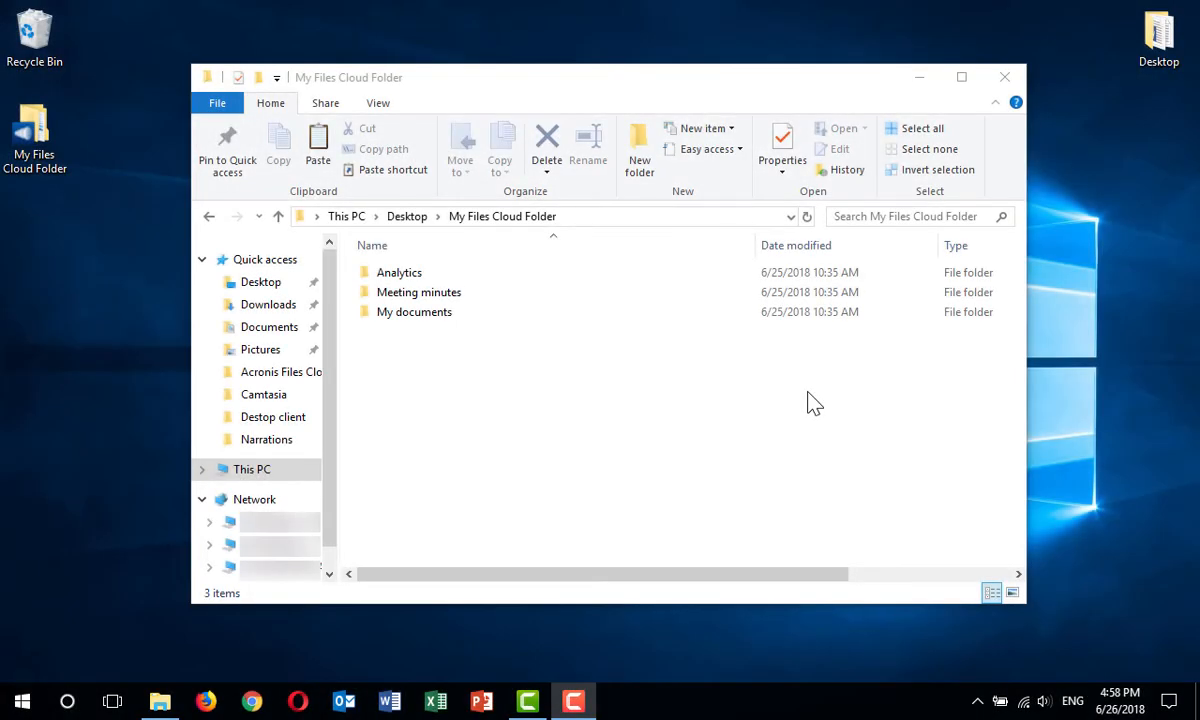
- Create a 'Journal papers' folder in My Files Cloud Folder and close the File Explorer window
{"action": "right_click", "coordinate": [812, 402]}
{"action": "type", "text": "Journal papers"}
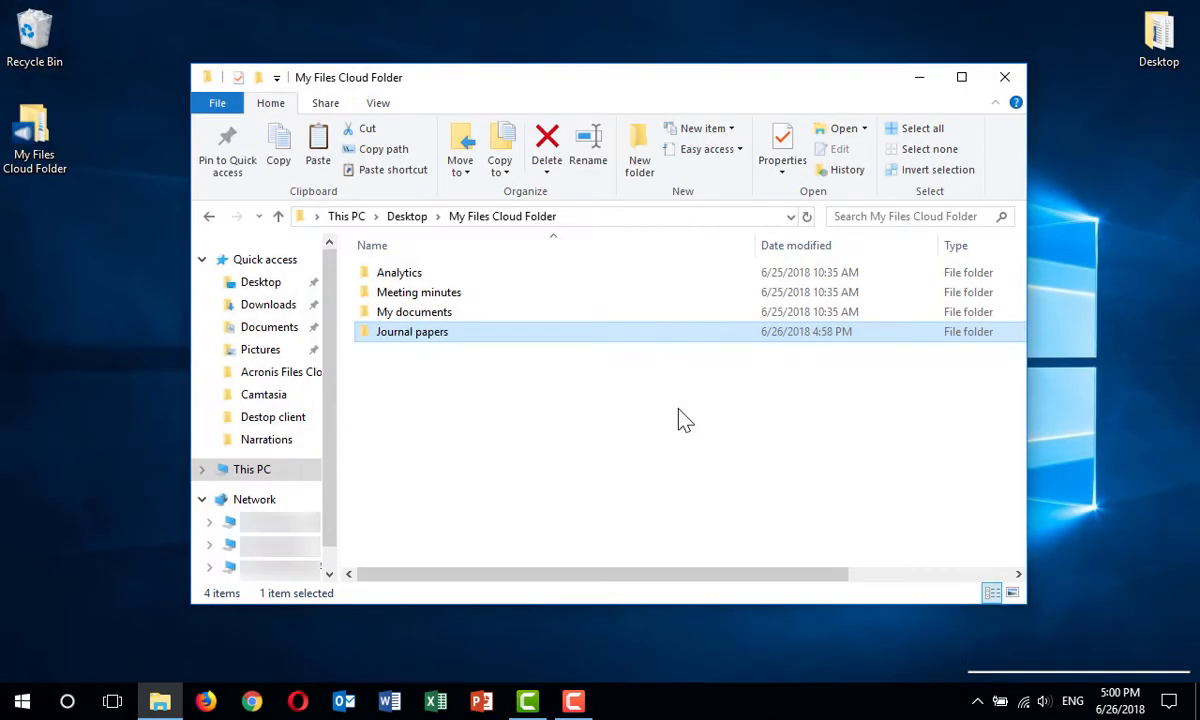
{"action": "left_click", "coordinate": [1004, 76]}
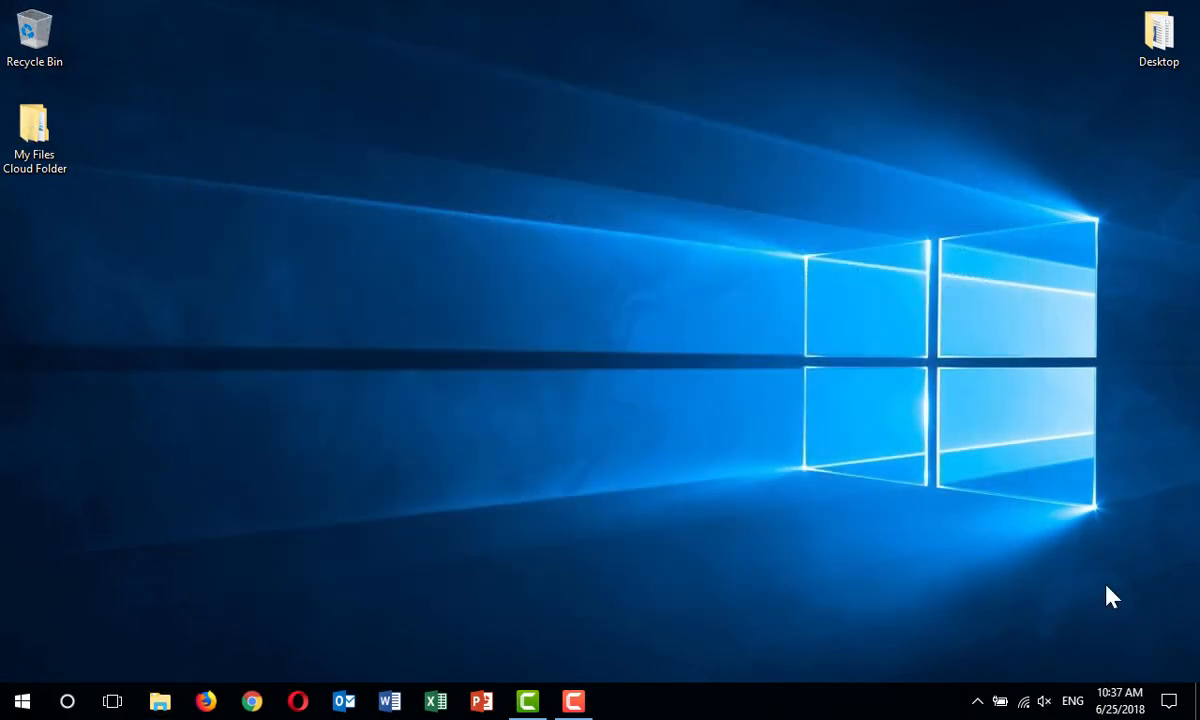
- Check the tray client's options, then open My Files Cloud Folder showing Analytics, Meeting minutes and My documents
{"action": "left_click", "coordinate": [978, 700]}
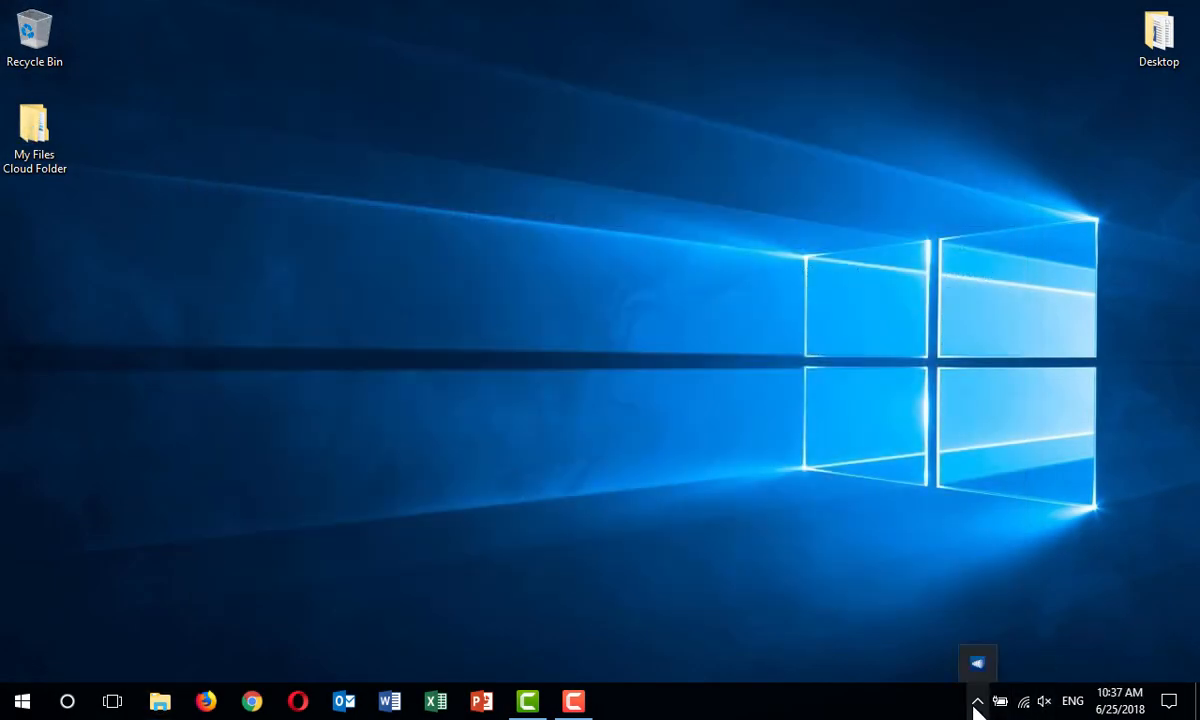
{"action": "left_click", "coordinate": [976, 664]}
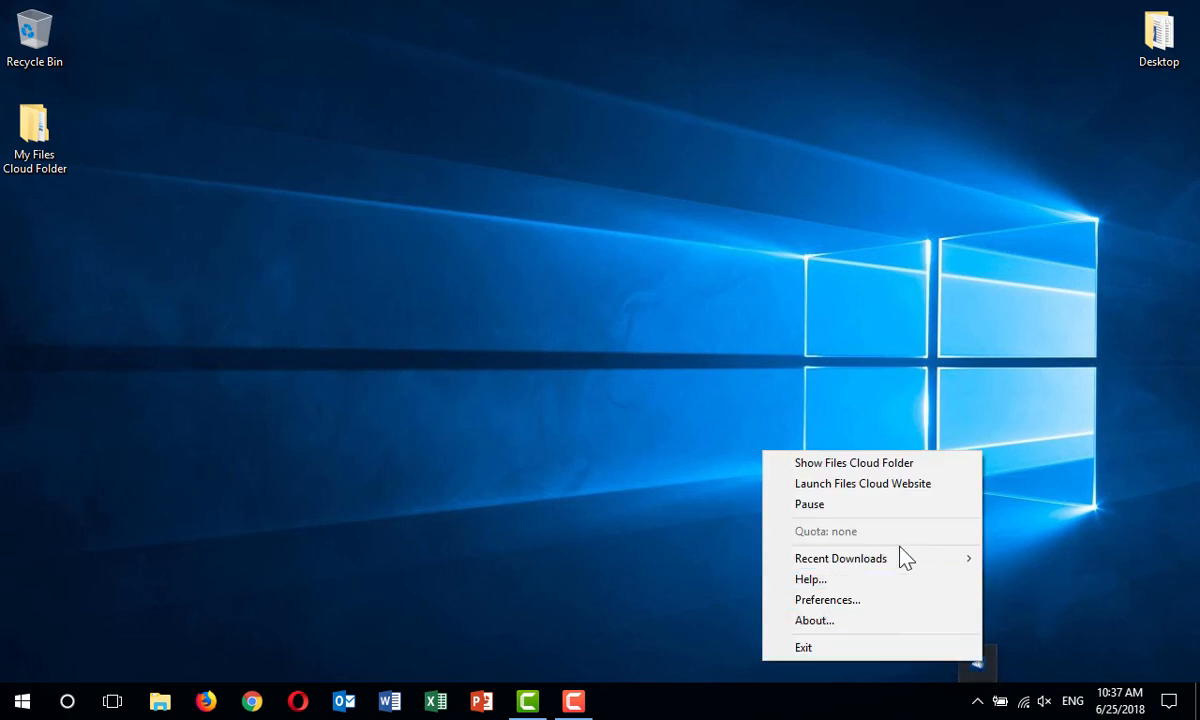
{"action": "left_click", "coordinate": [978, 700]}
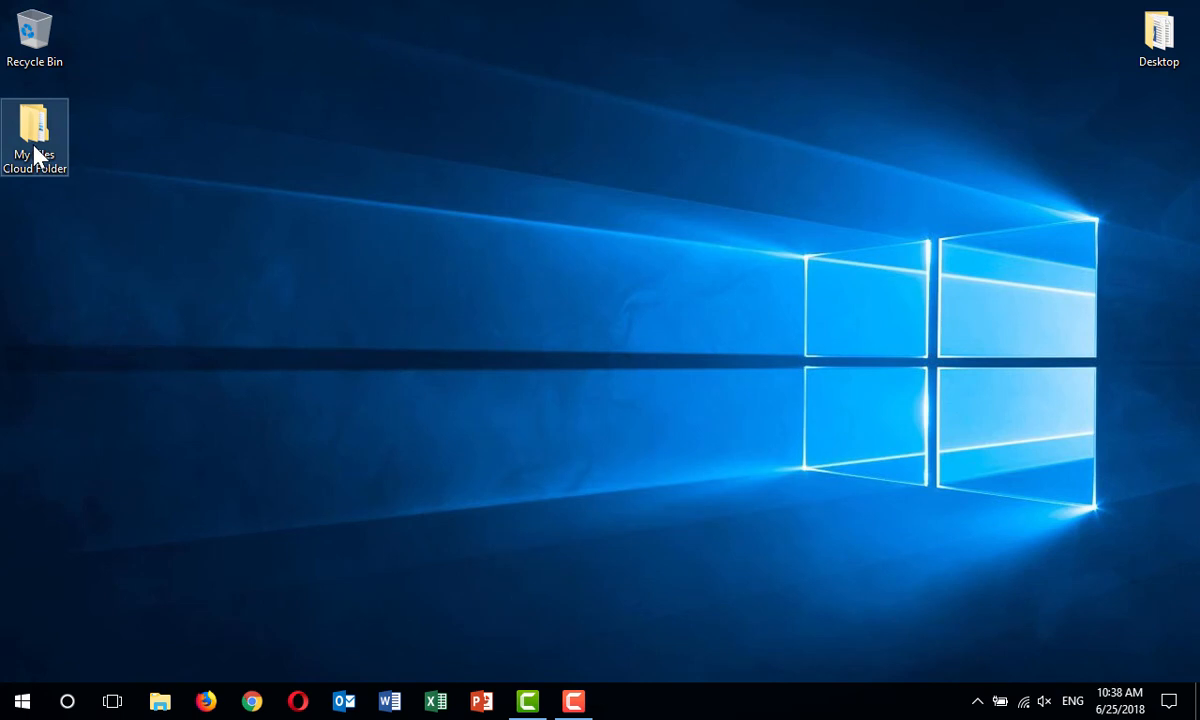
{"action": "double_click", "coordinate": [36, 138]}
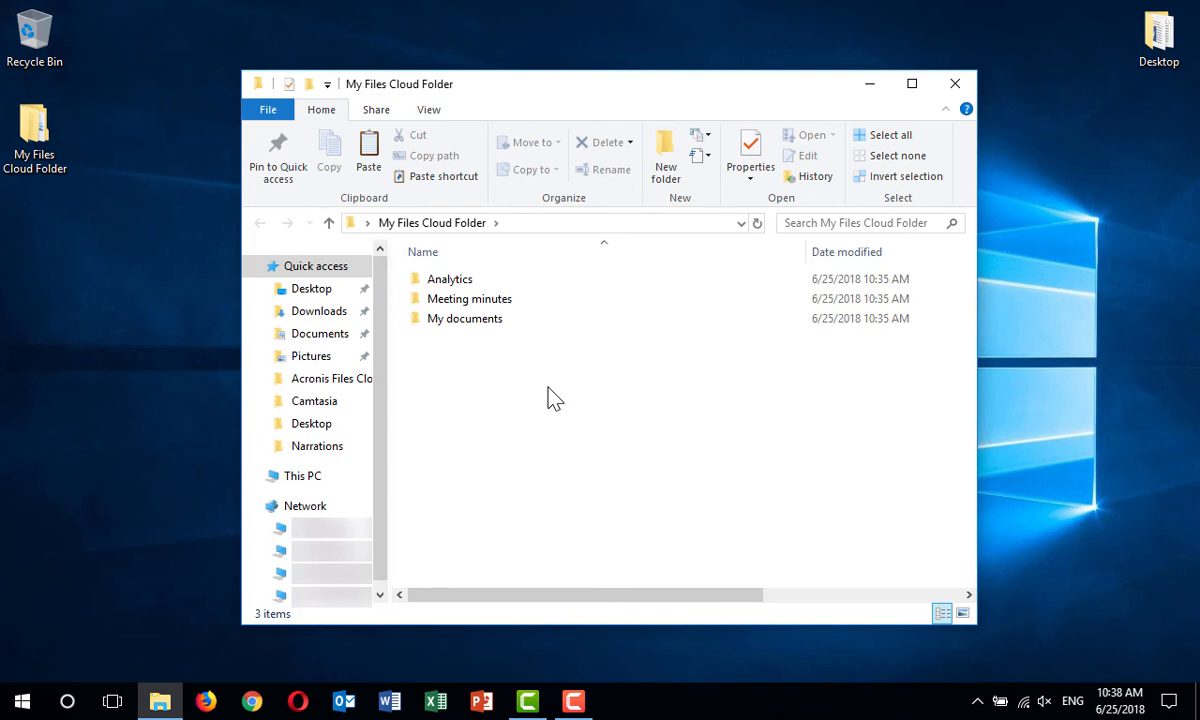
{"action": "mouse_move", "coordinate": [664, 348]}
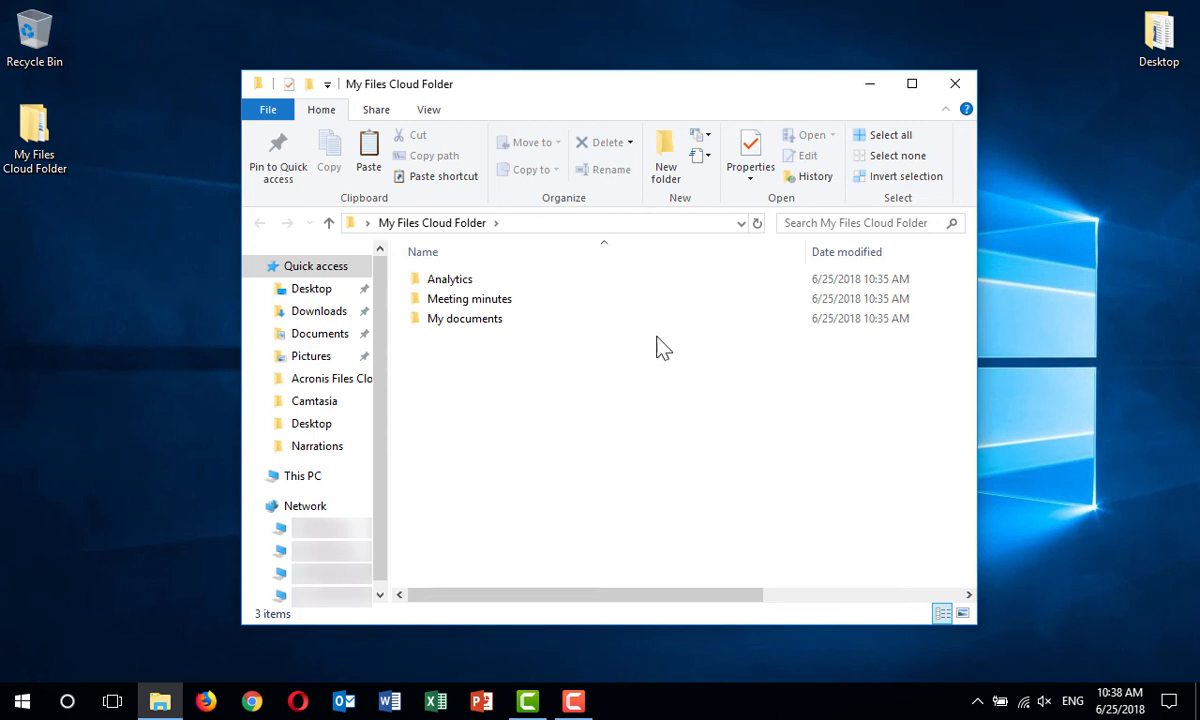
- Create a Reports folder in My Files Cloud Folder and move the desktop Damage costs spreadsheet into it
{"action": "left_click", "coordinate": [664, 156]}
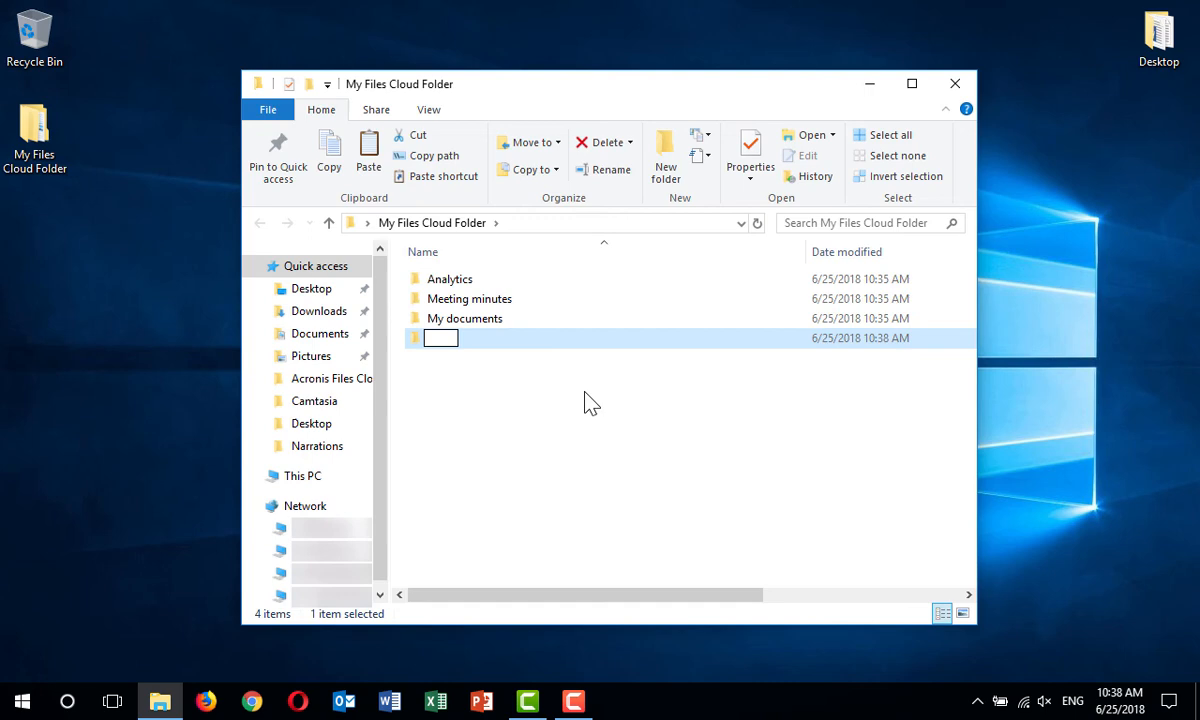
{"action": "type", "text": "Reports"}
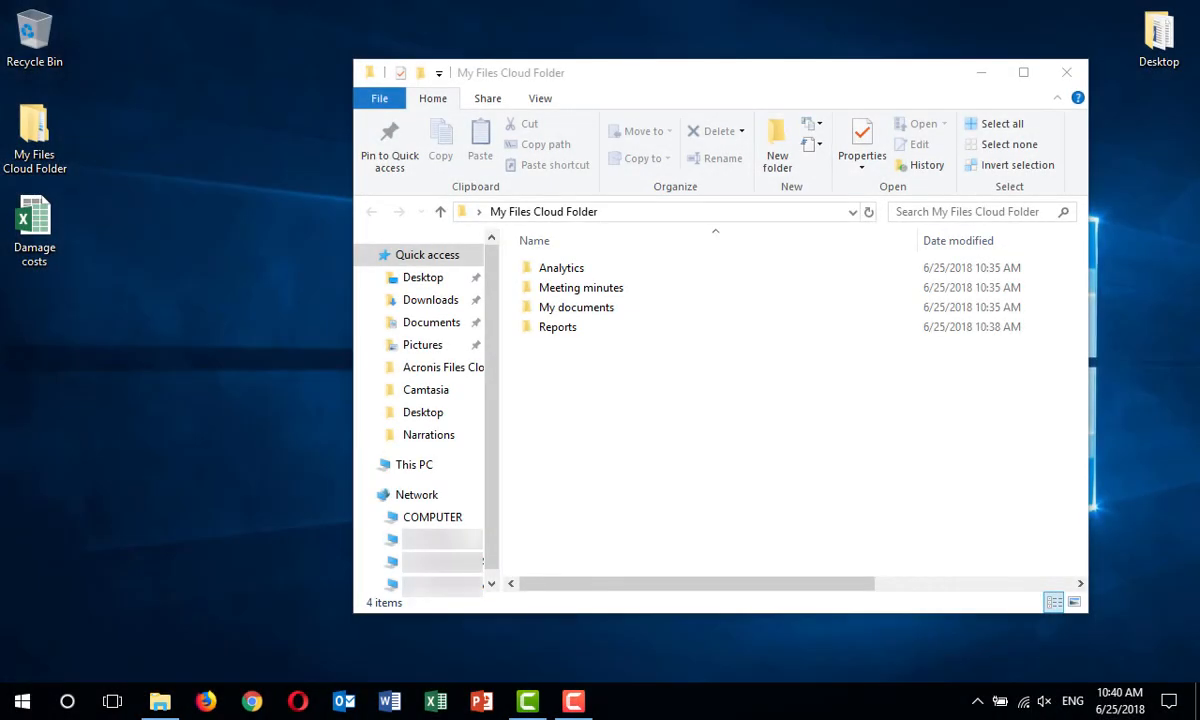
{"action": "left_click", "coordinate": [34, 220]}
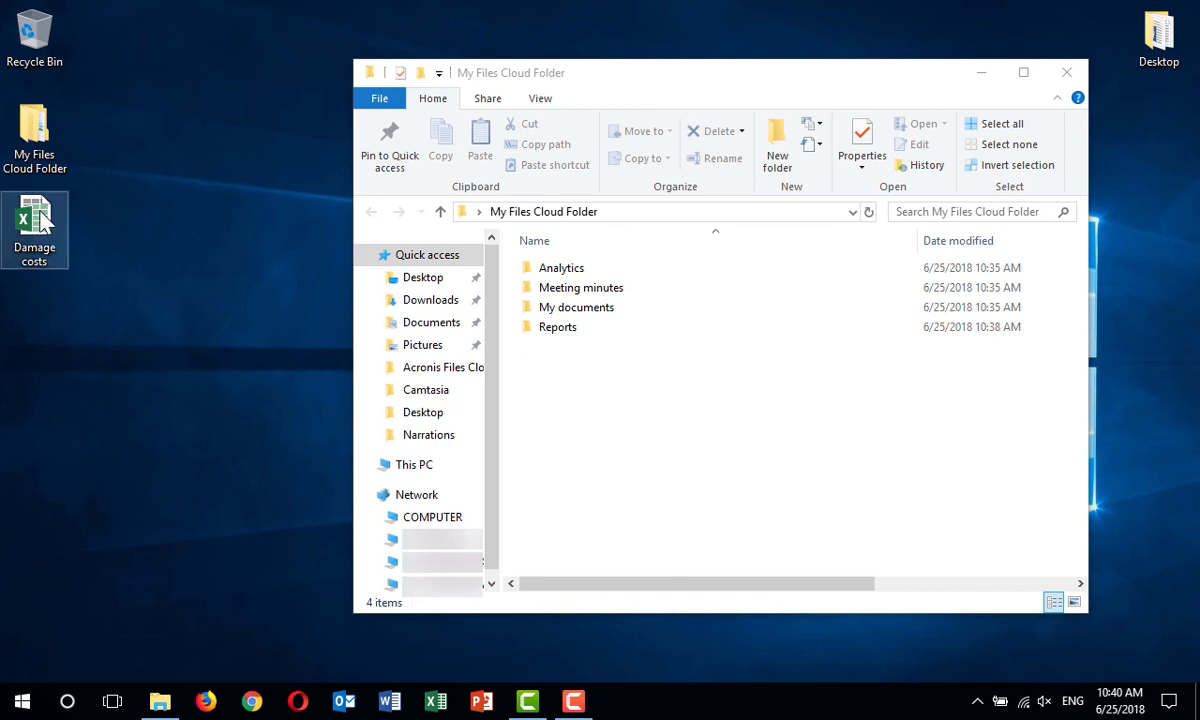
{"action": "left_click_drag", "start_coordinate": [34, 230], "coordinate": [576, 328]}
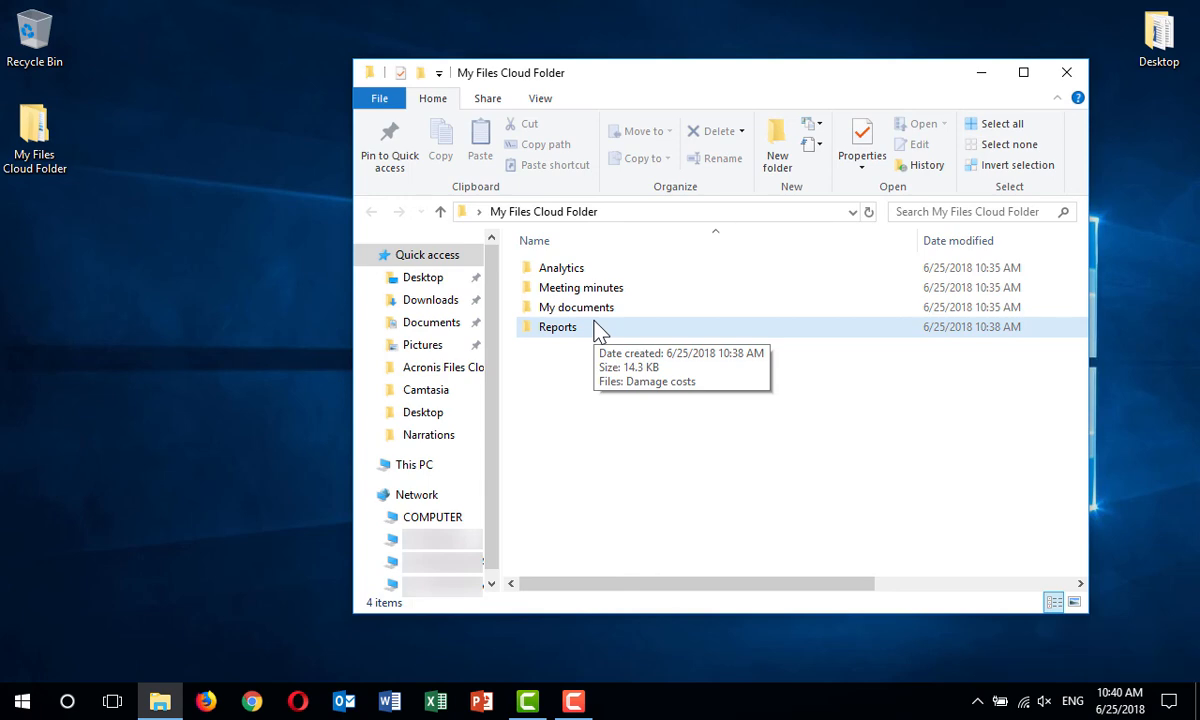
- Delete the Damage costs file inside Reports, leaving the folder empty
{"action": "double_click", "coordinate": [556, 328]}
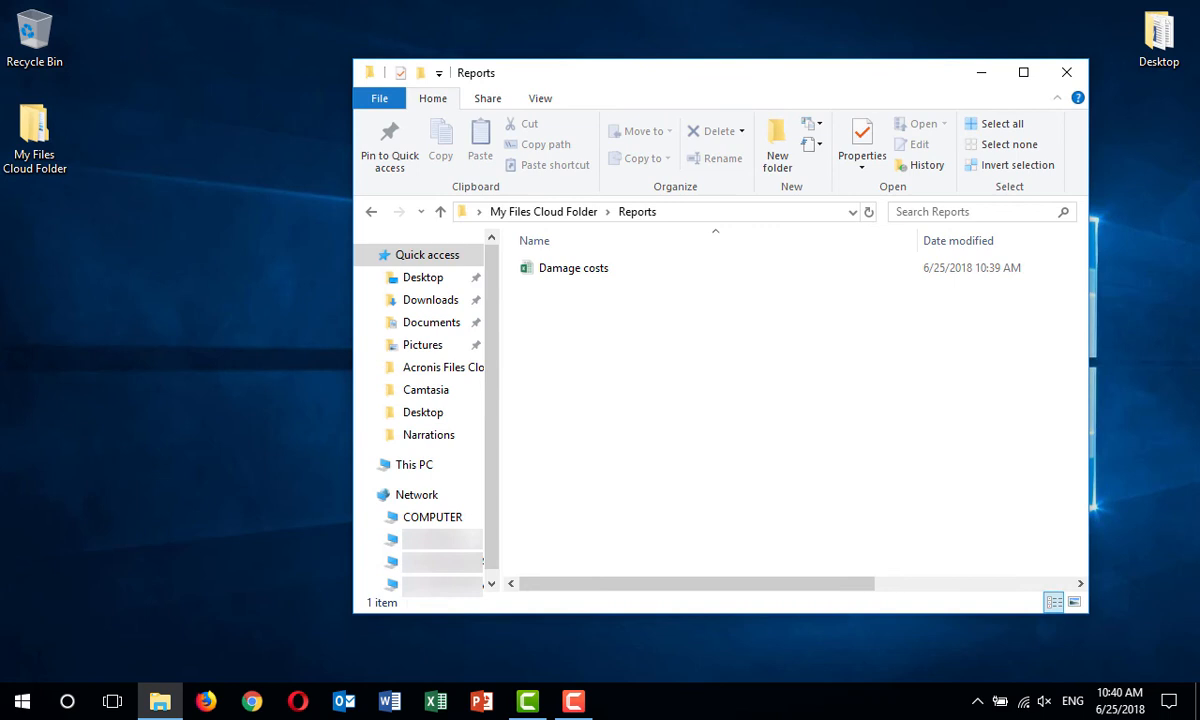
{"action": "left_click", "coordinate": [572, 268]}
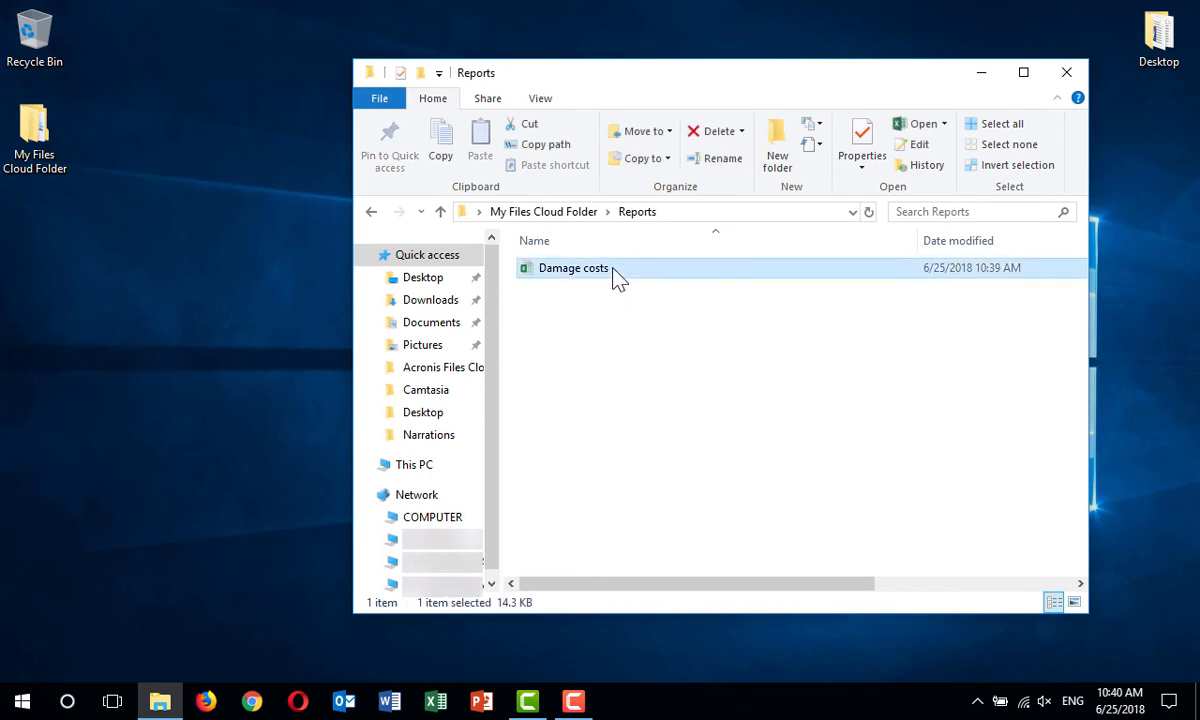
{"action": "right_click", "coordinate": [572, 268]}
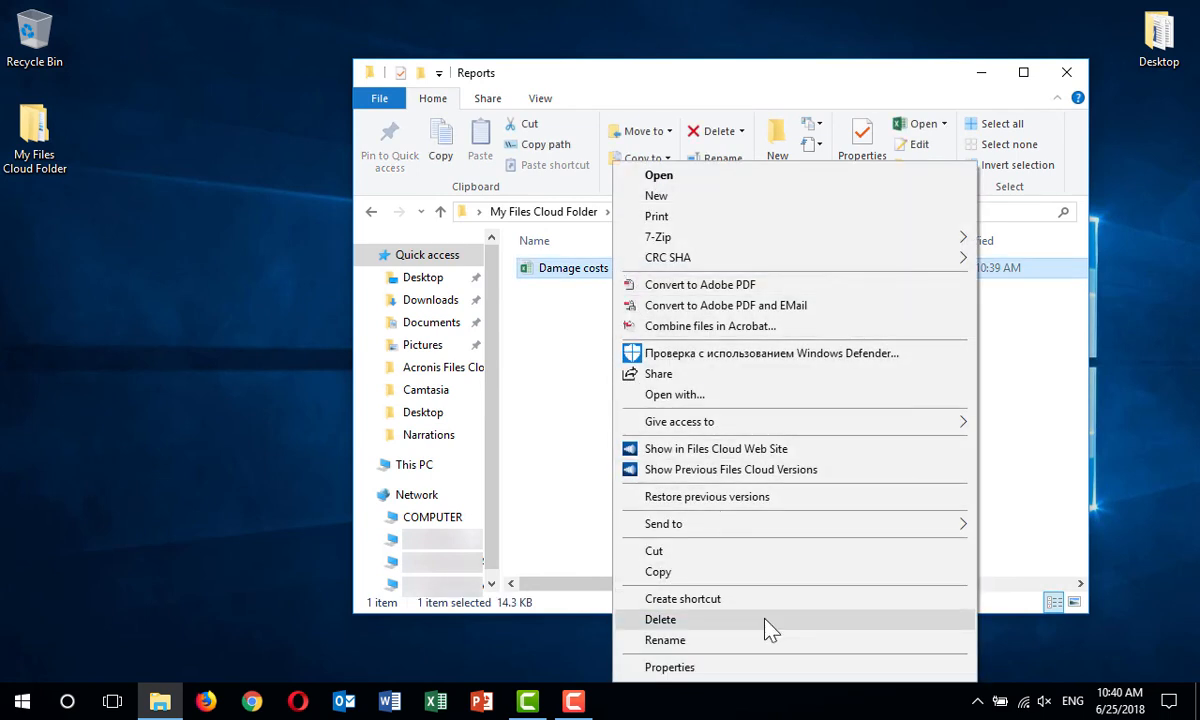
{"action": "left_click", "coordinate": [660, 620]}
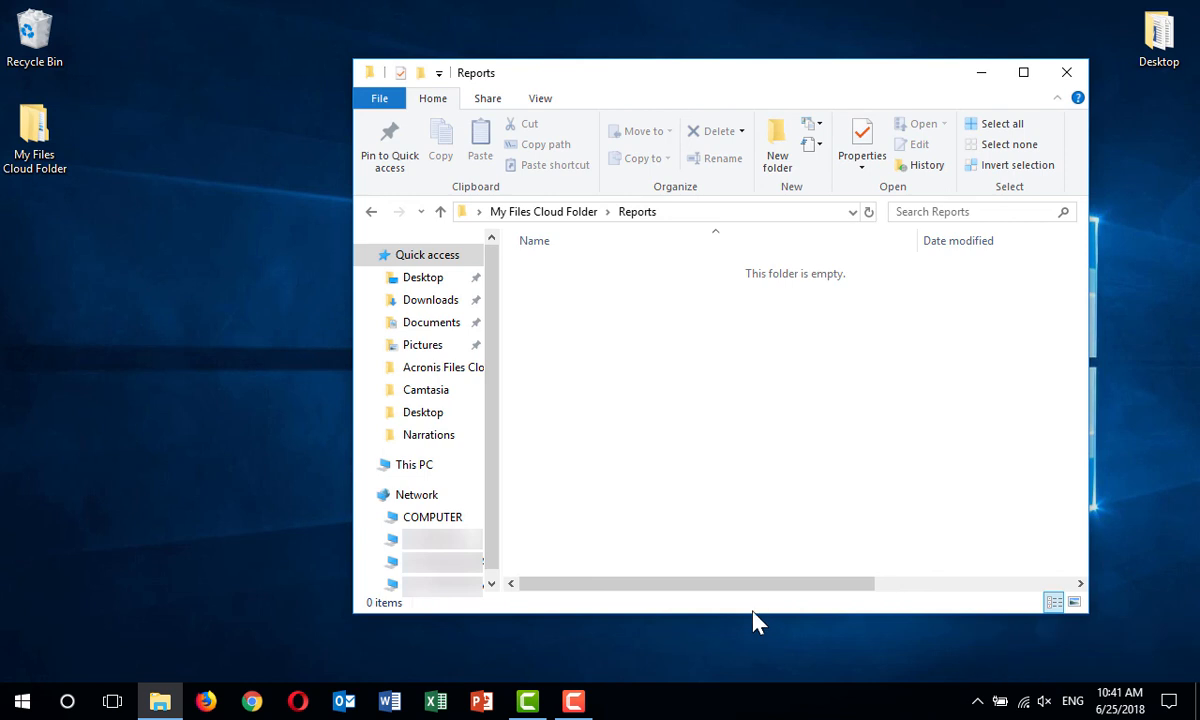
{"action": "mouse_move", "coordinate": [700, 488]}
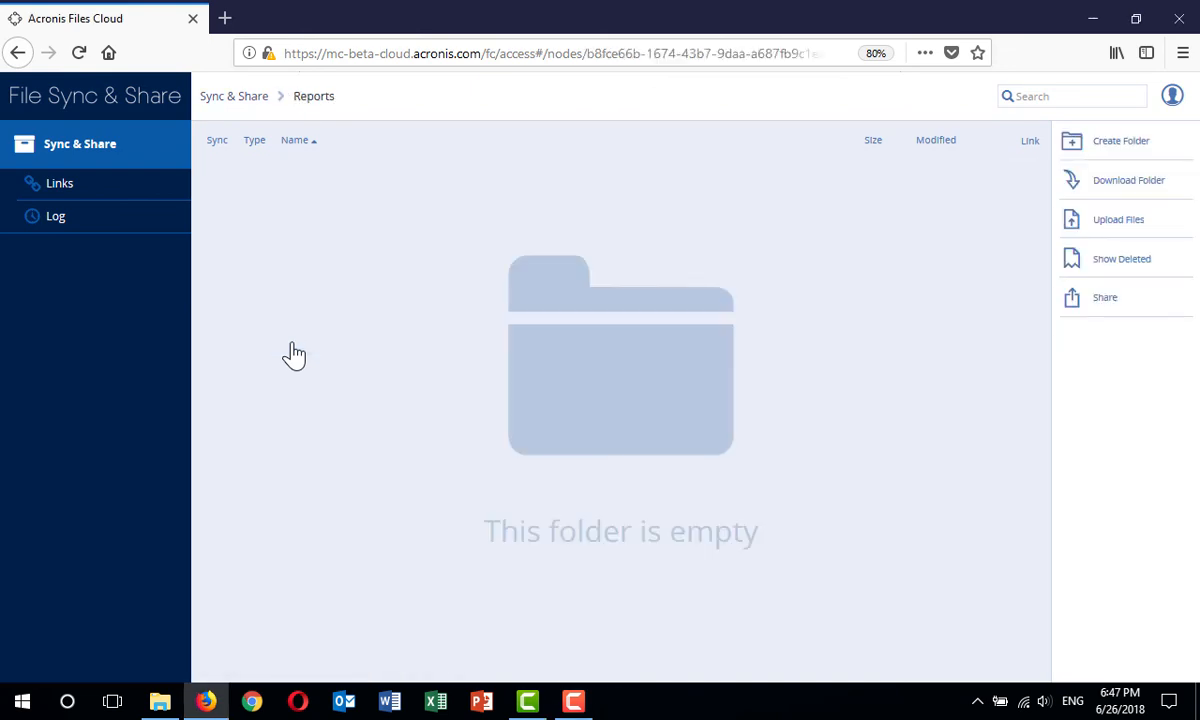
- Show deleted items in the web Reports folder, then return to Sync & Share and open My documents with Thumbnail.psd
{"action": "left_click", "coordinate": [1120, 258]}
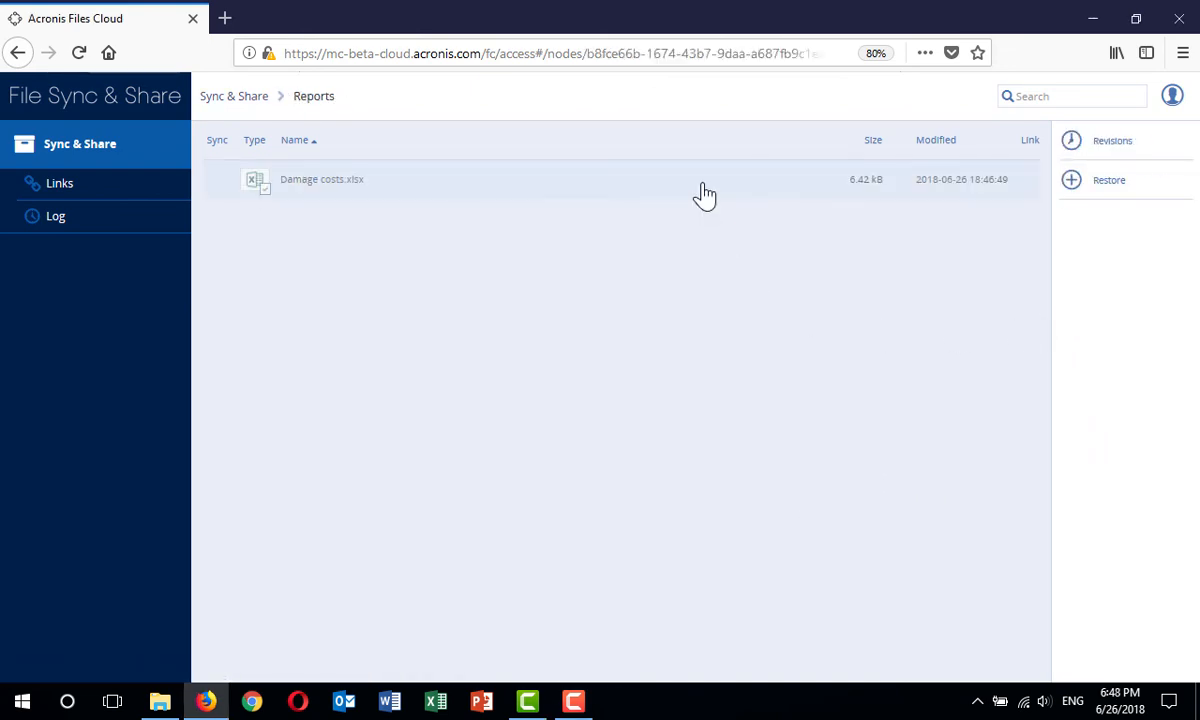
{"action": "left_click", "coordinate": [1108, 180]}
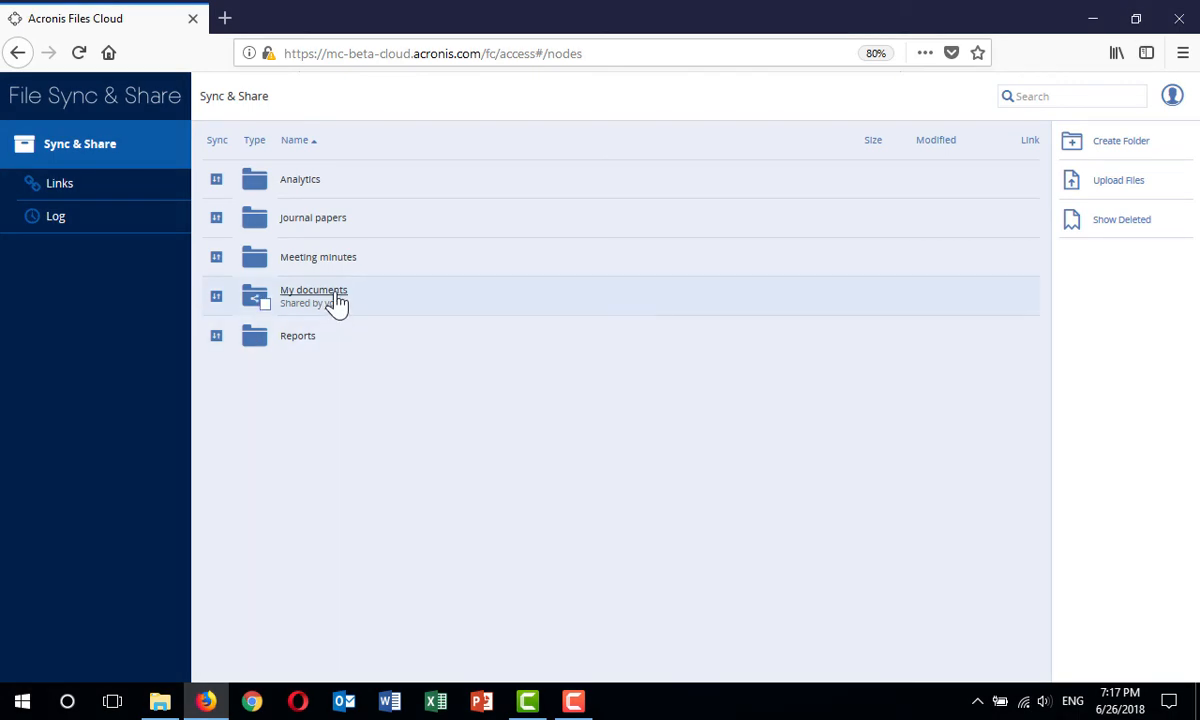
{"action": "double_click", "coordinate": [312, 290]}
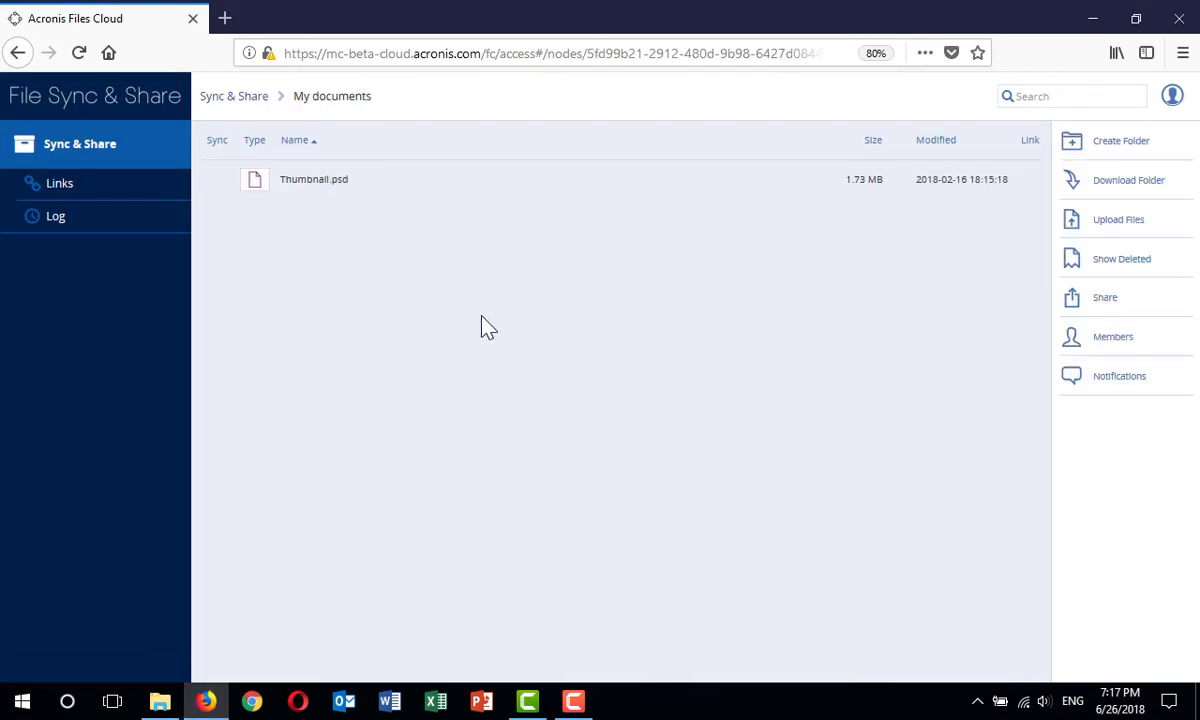